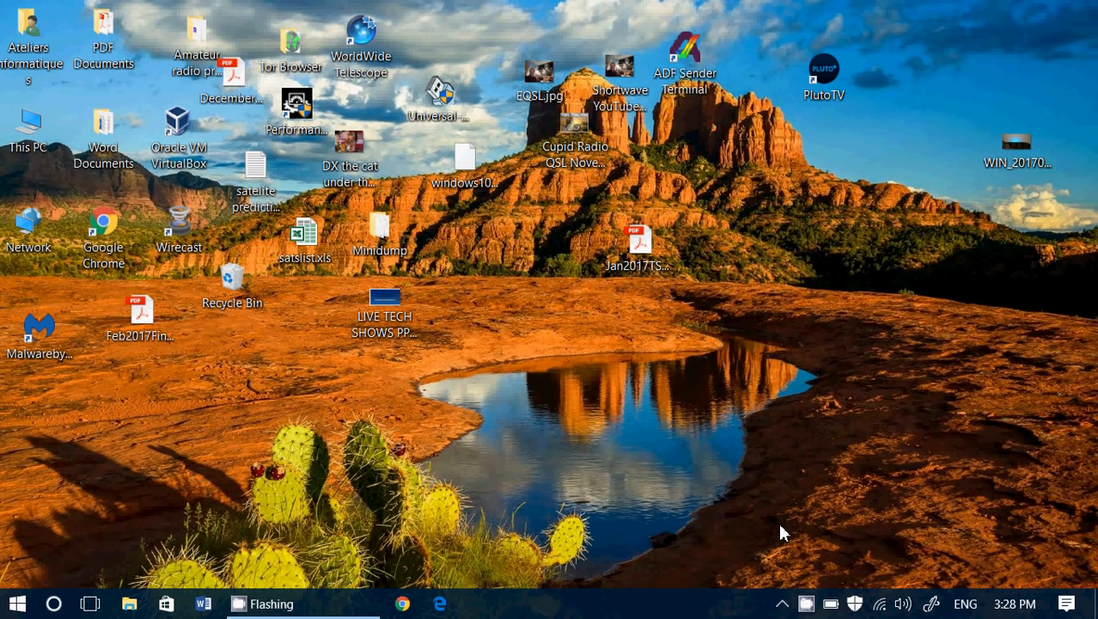
mouse_move(856, 503)
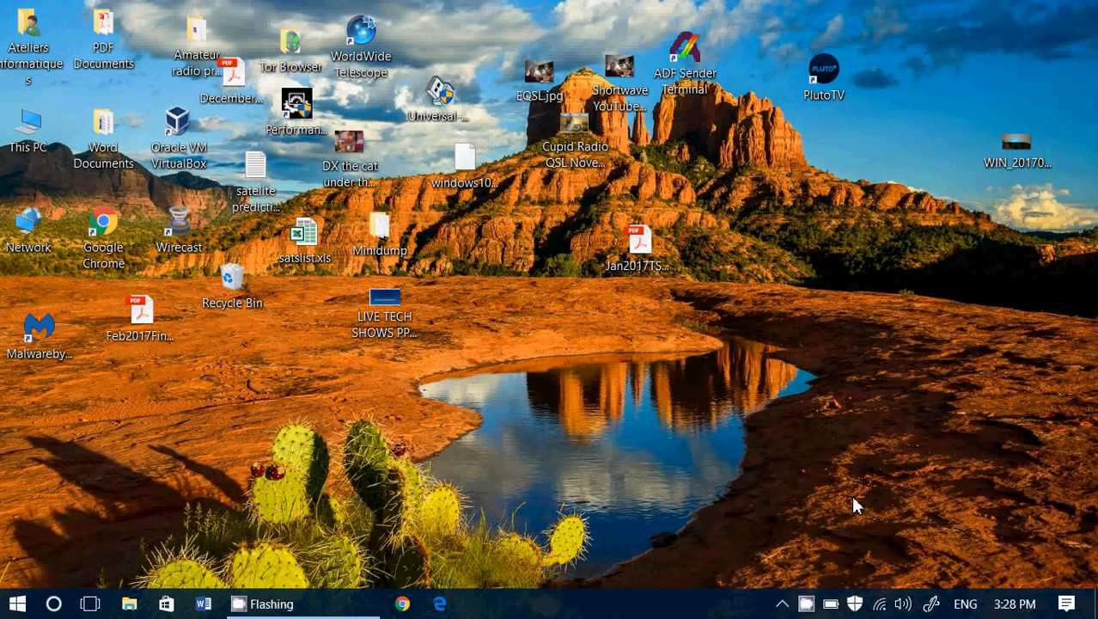
mouse_move(891, 605)
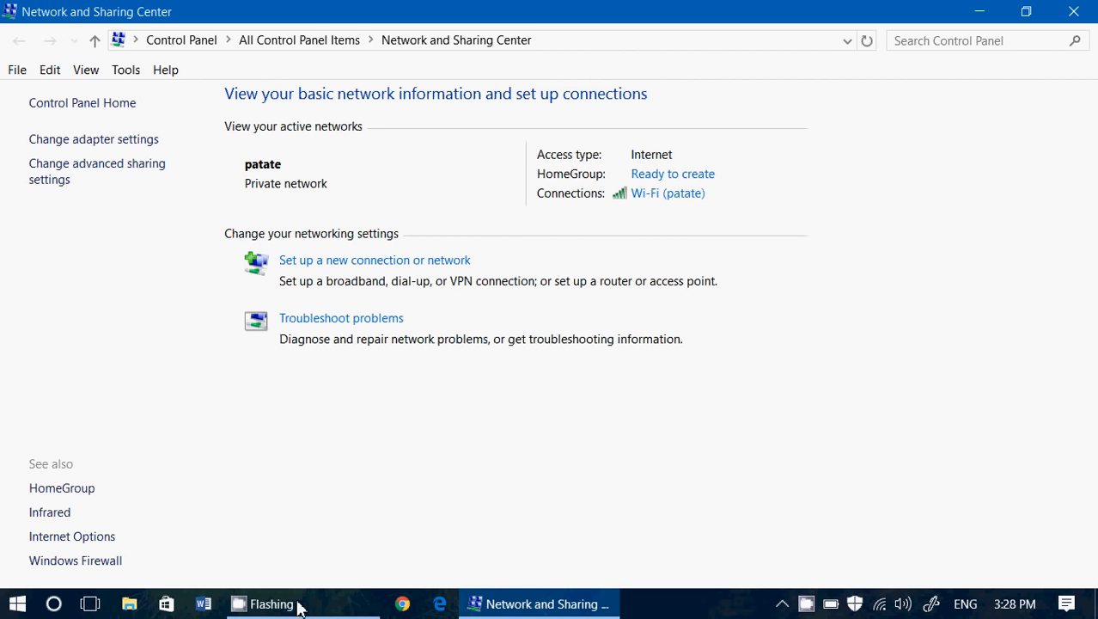
left_click(53, 600)
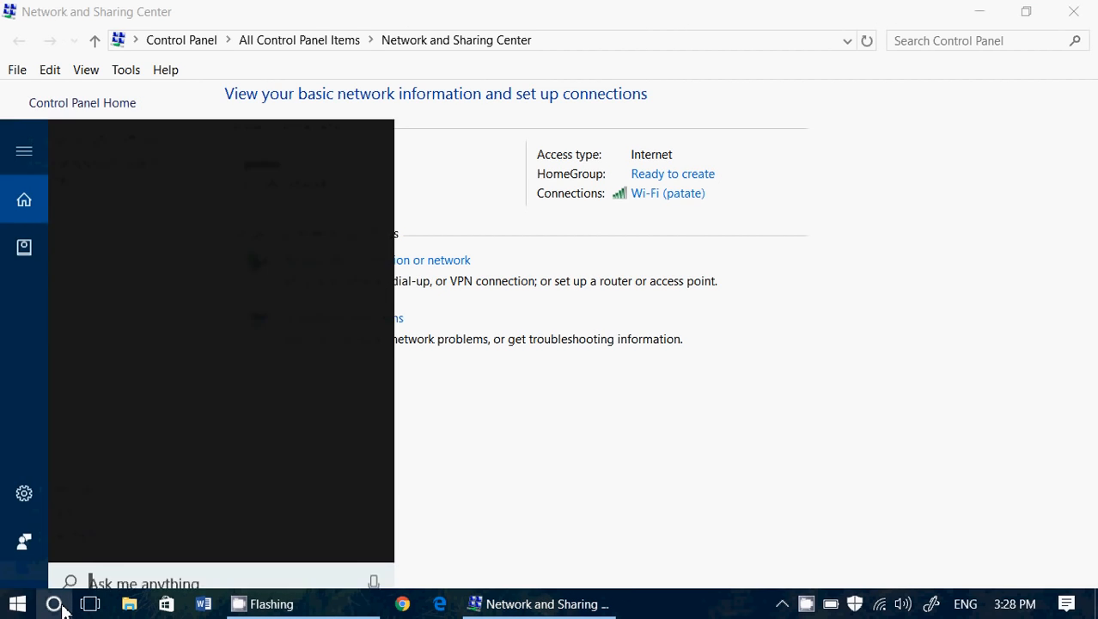
left_click(55, 602)
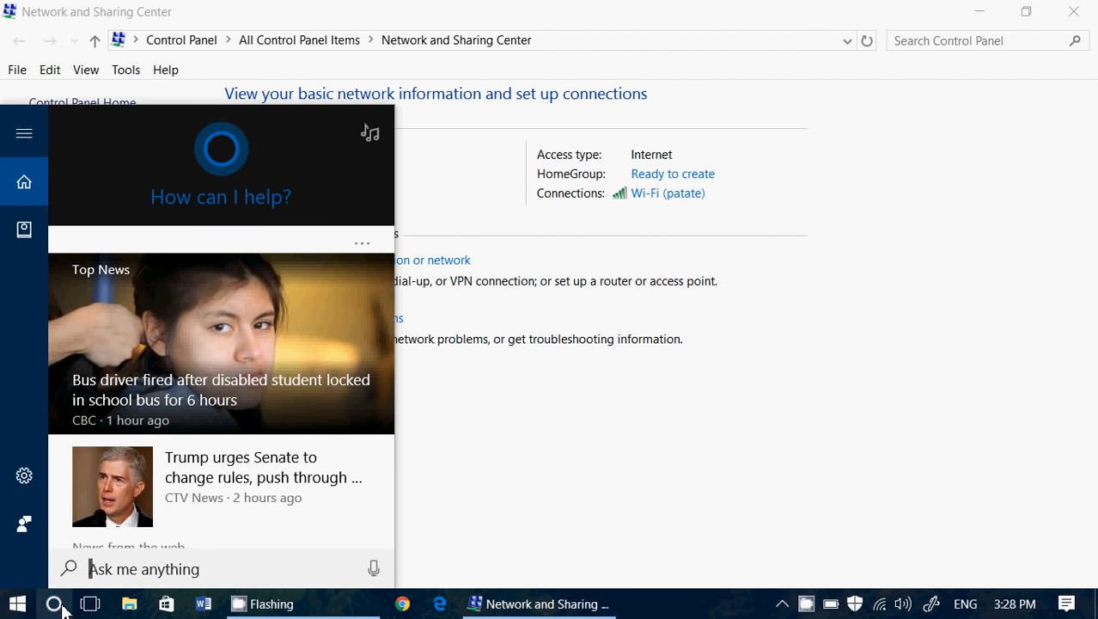
type("network")
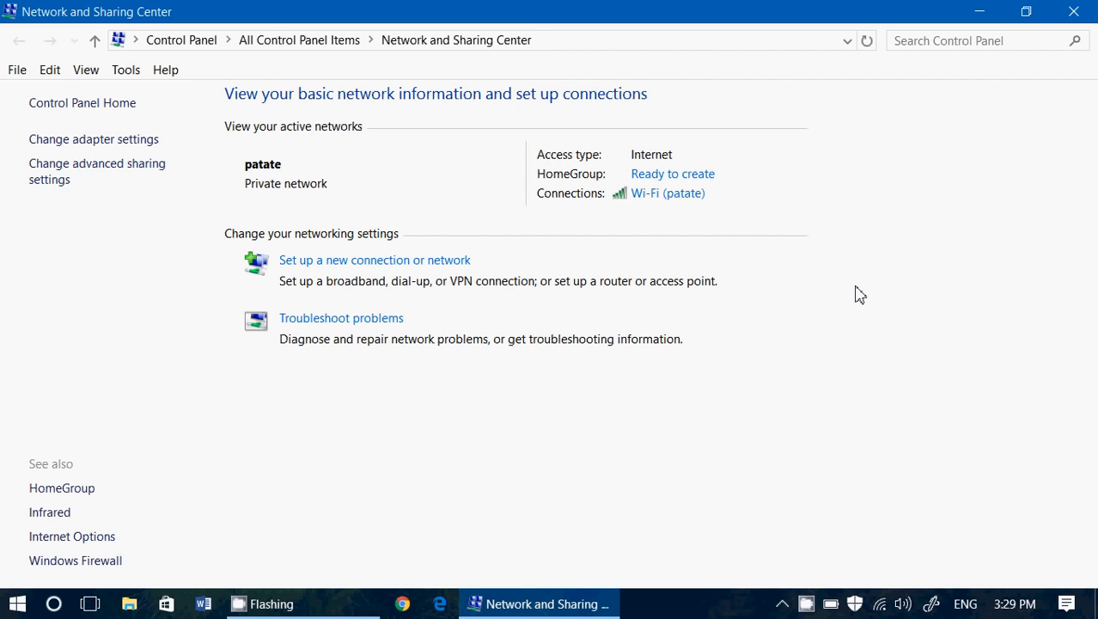
mouse_move(110, 127)
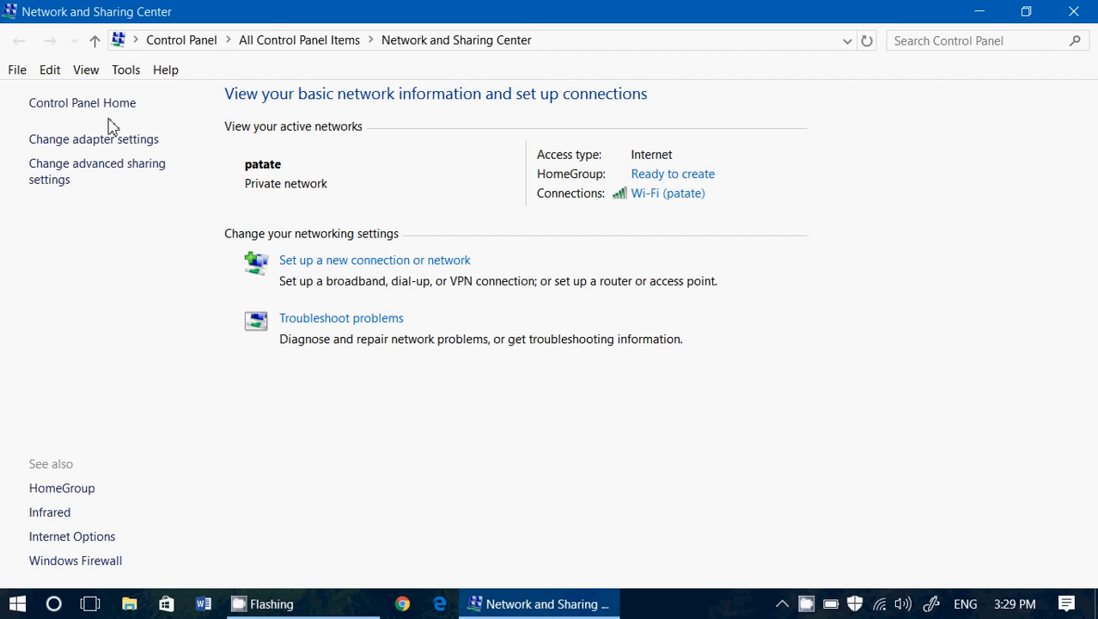
mouse_move(79, 189)
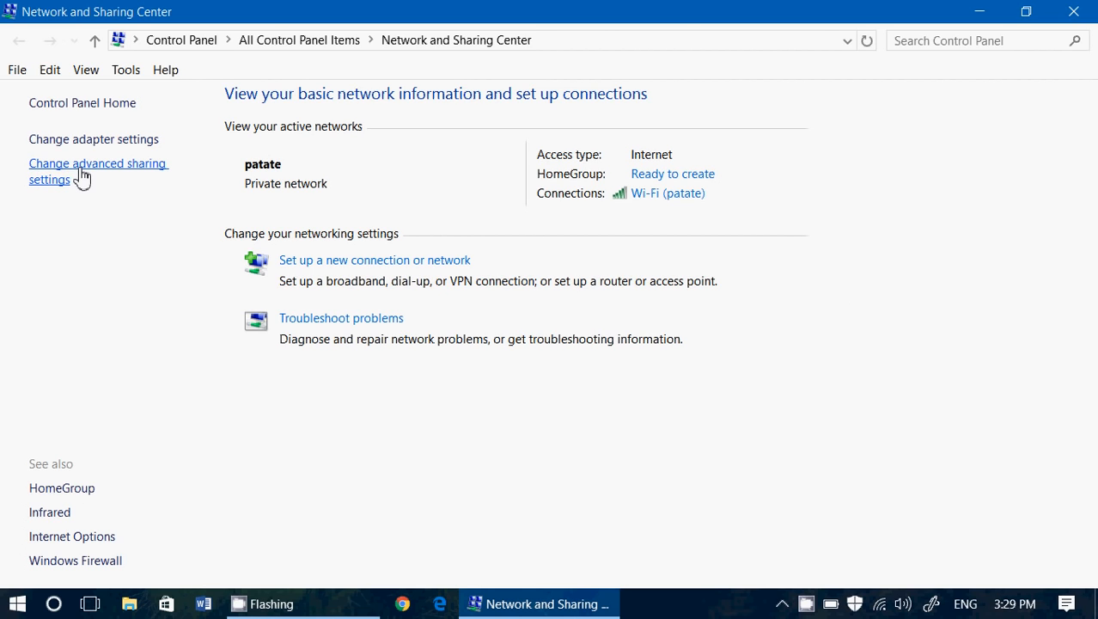
Open Advanced sharing settings and scroll through the Private profile's discovery and file sharing options.
left_click(69, 163)
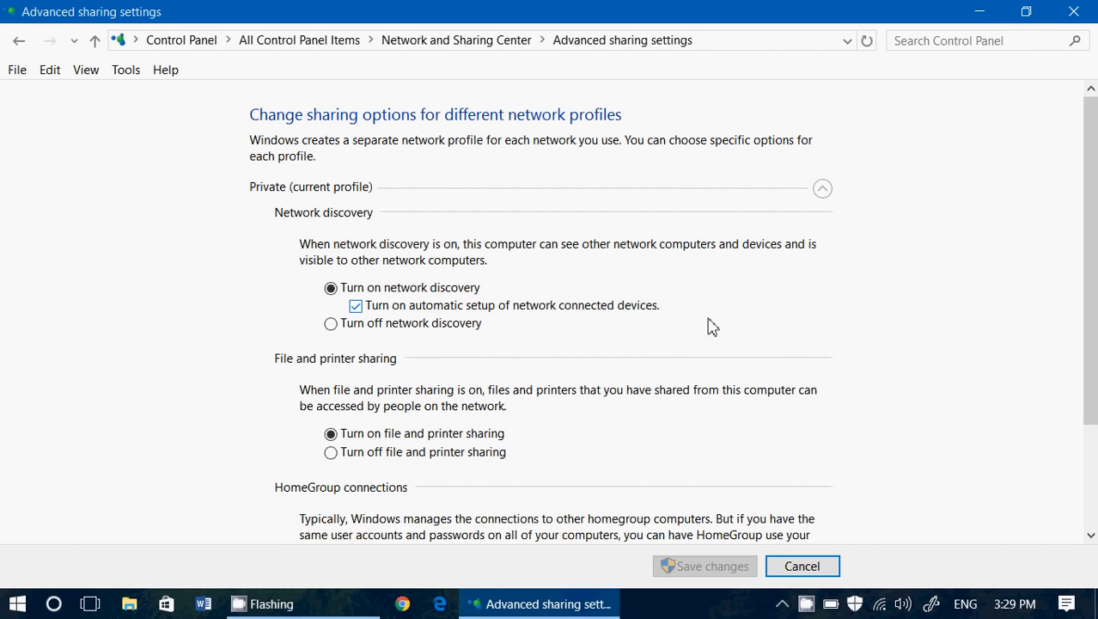
mouse_move(1093, 349)
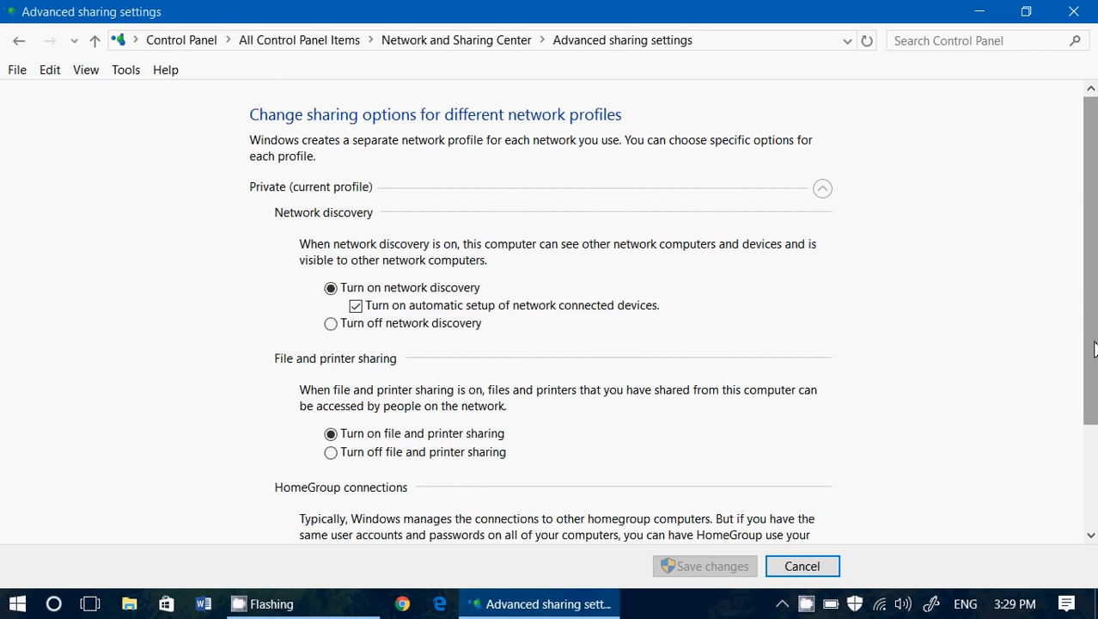
scroll("down", 3)
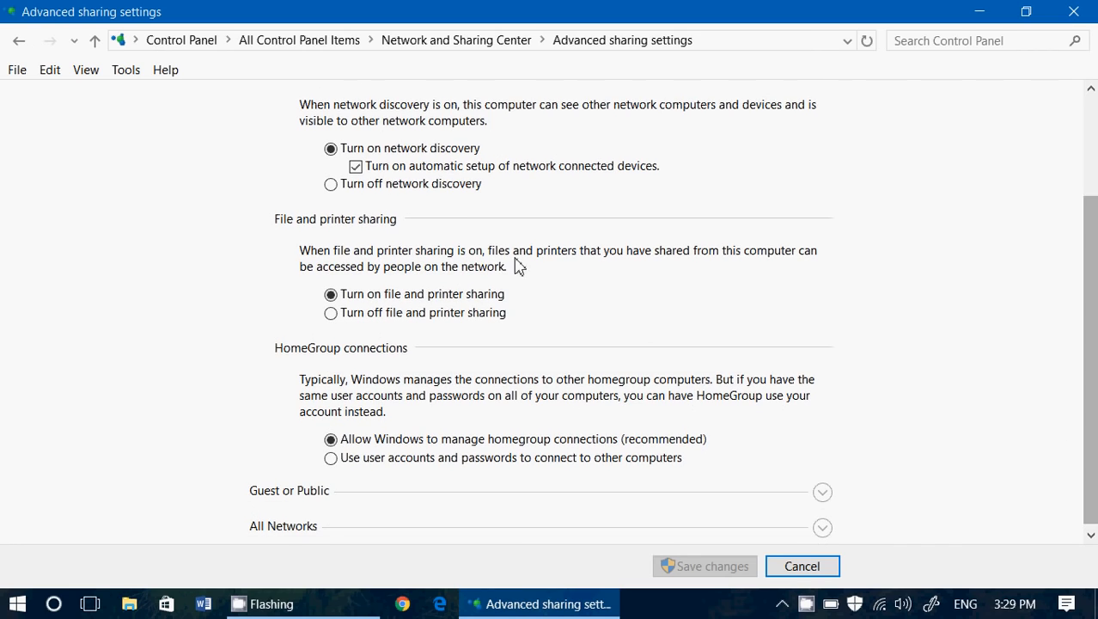
mouse_move(1006, 300)
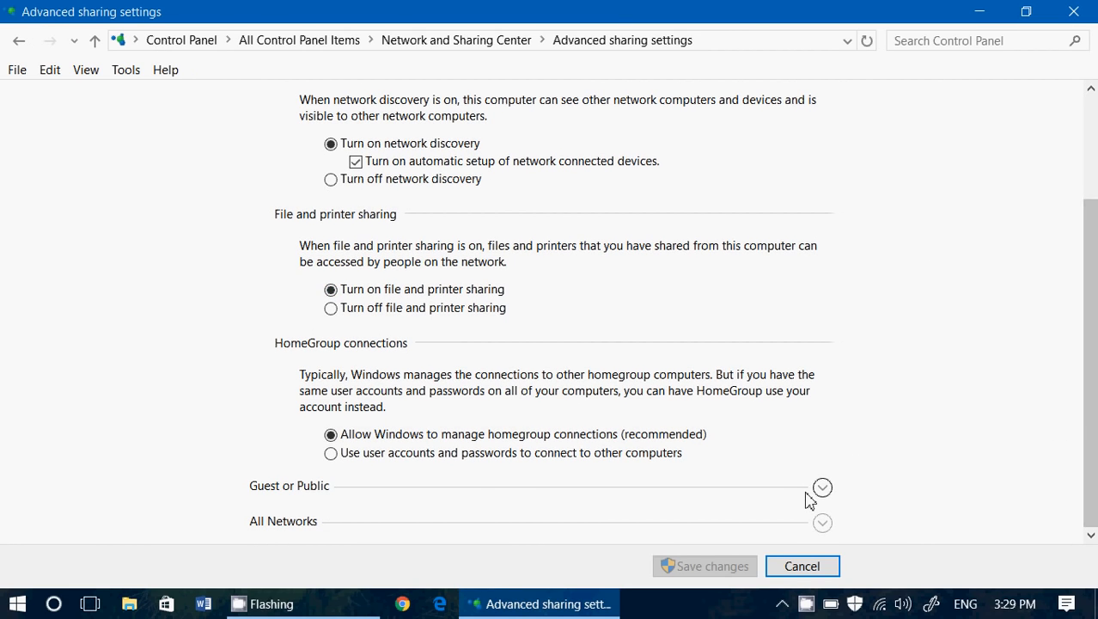
mouse_move(808, 535)
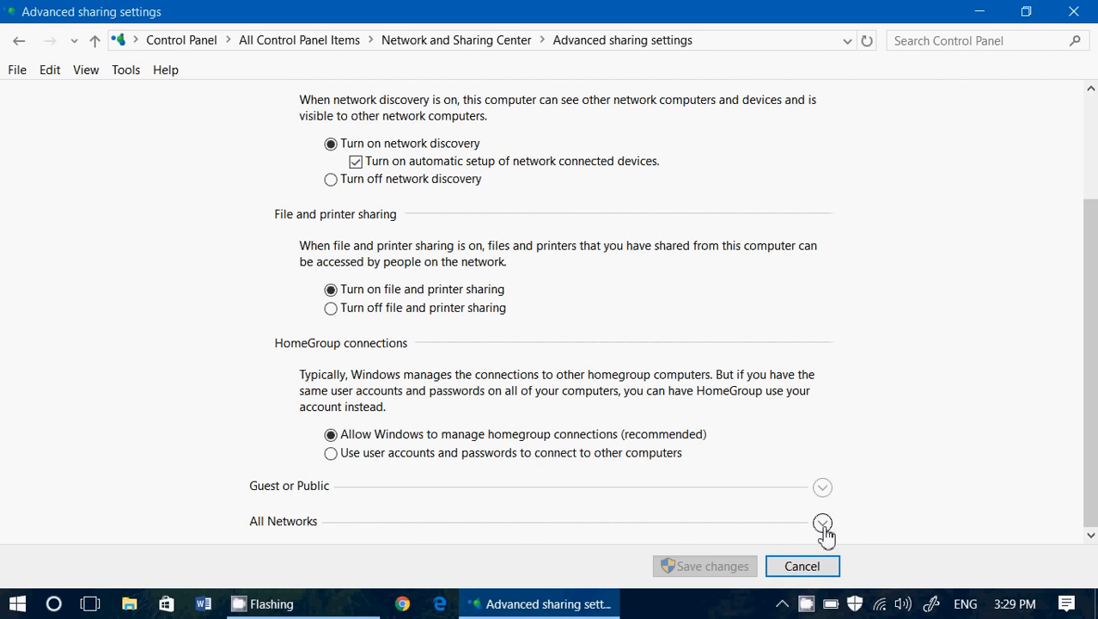
Expand All Networks to review Public folder sharing, media streaming and password protected sharing.
left_click(823, 520)
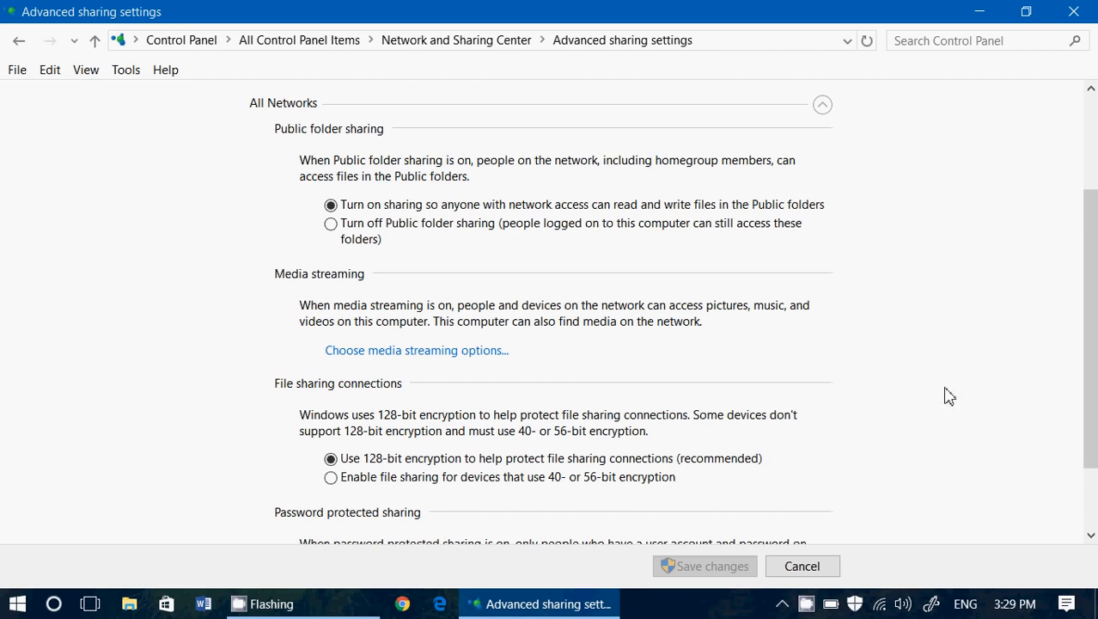
mouse_move(384, 159)
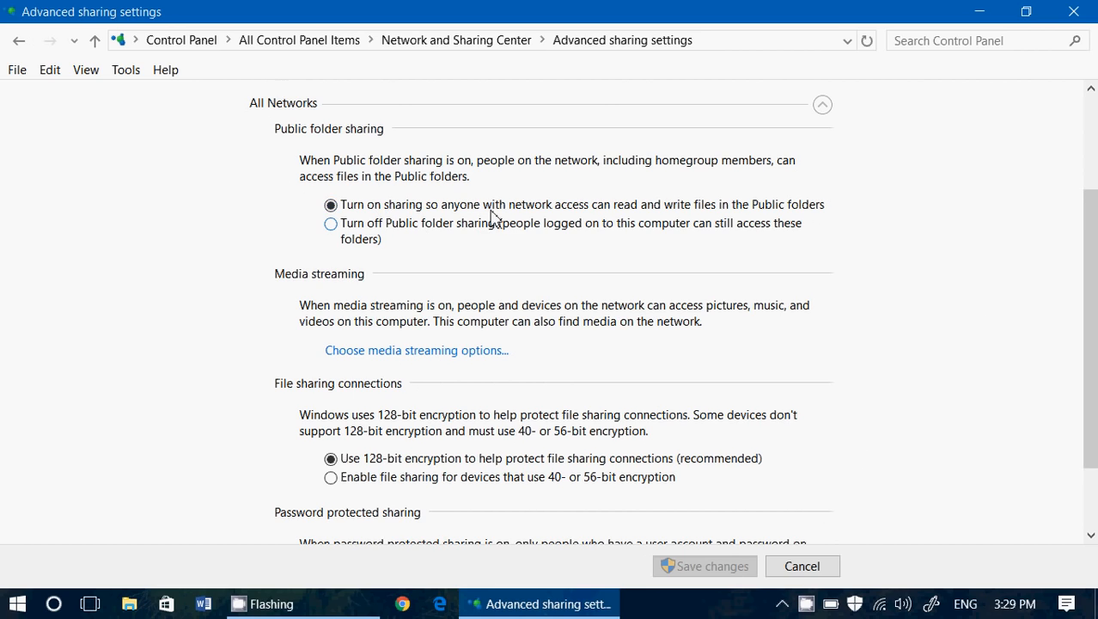
mouse_move(722, 223)
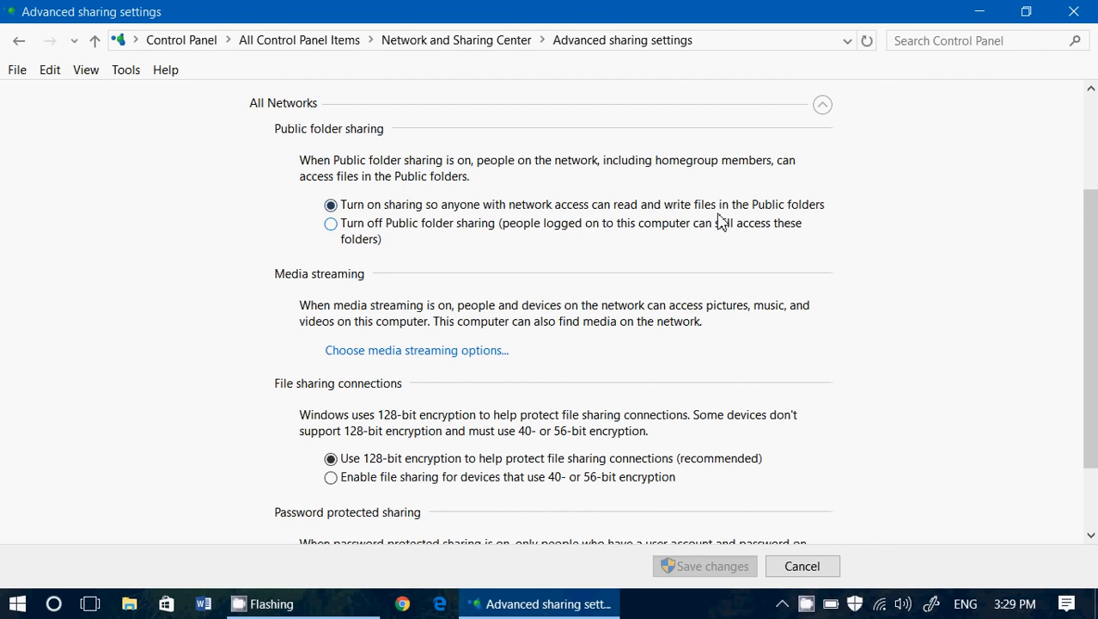
mouse_move(844, 199)
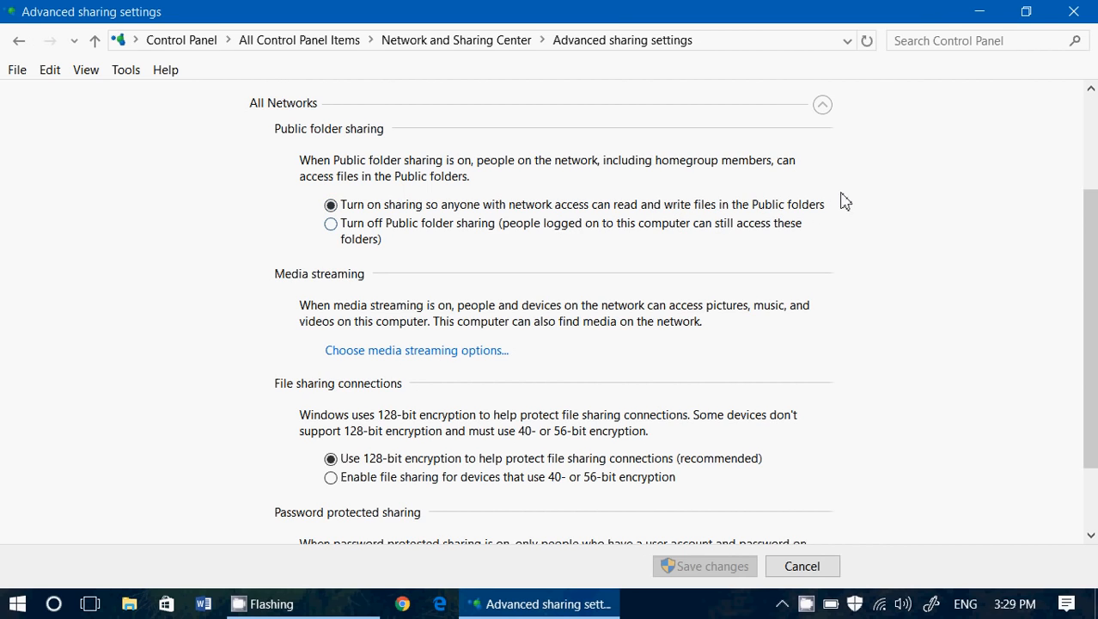
mouse_move(848, 278)
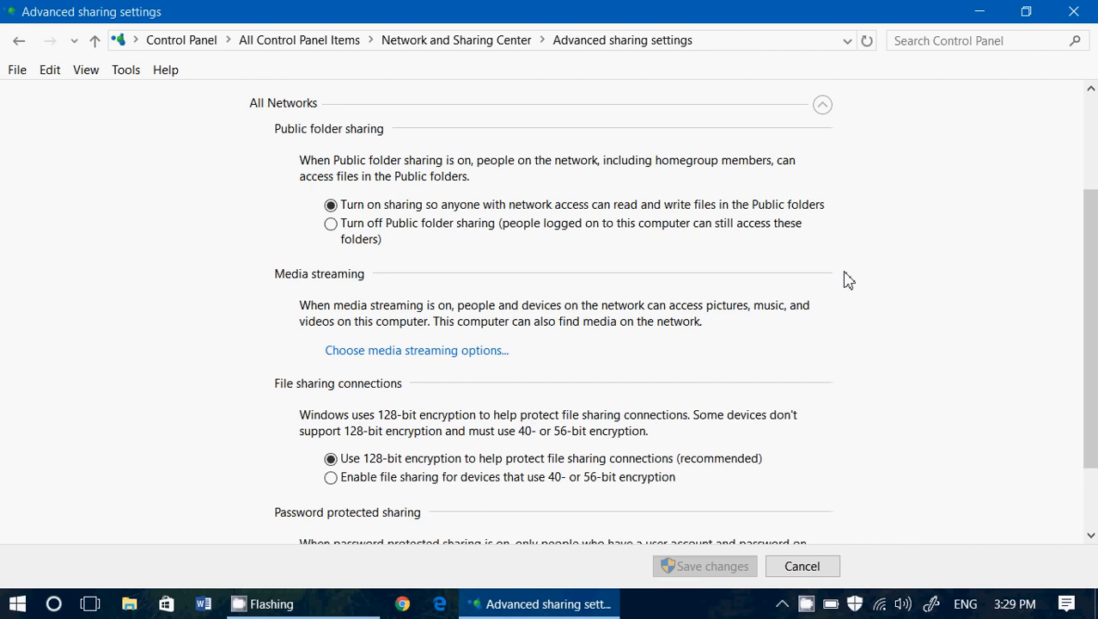
scroll("down", 3)
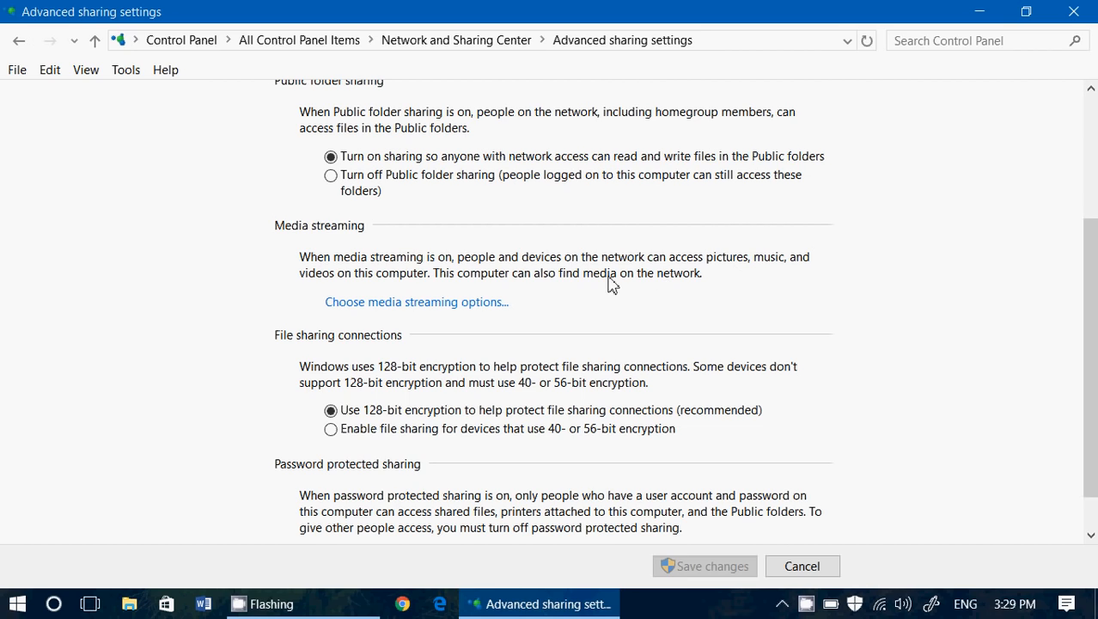
mouse_move(689, 571)
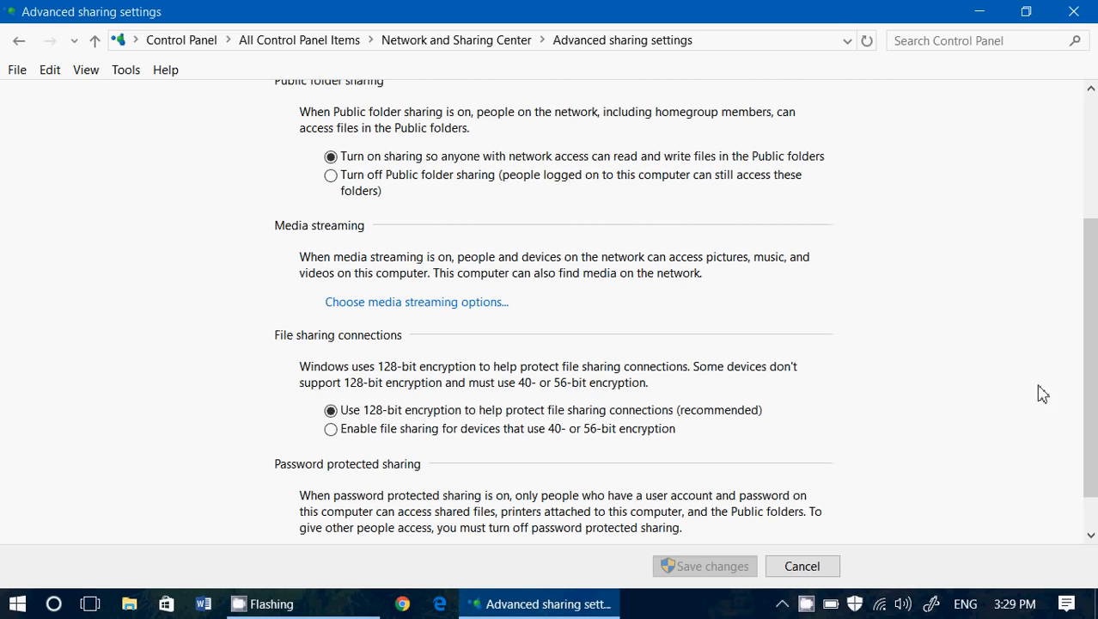
mouse_move(1034, 377)
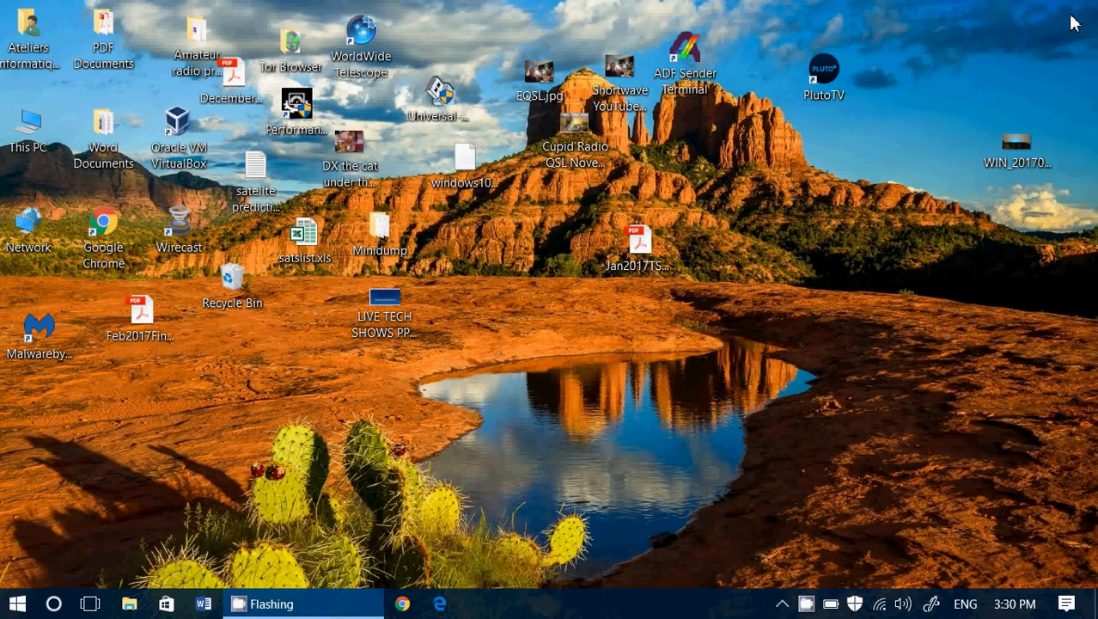
mouse_move(309, 489)
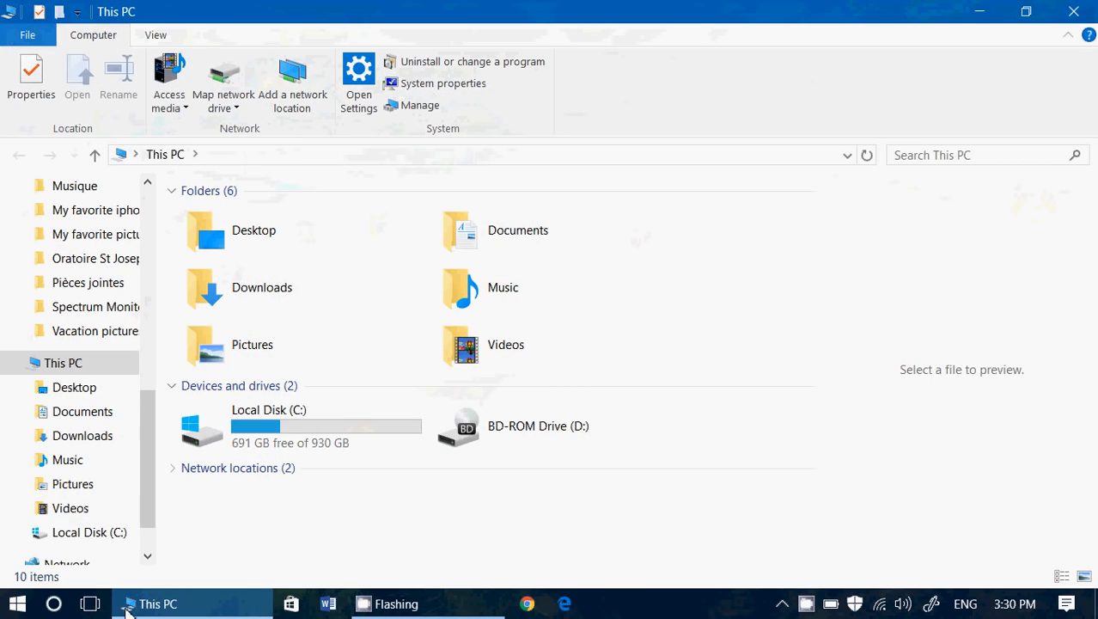
Browse to Local Disk (C:) > Users > Public and point at the Public Videos folder.
left_click(288, 425)
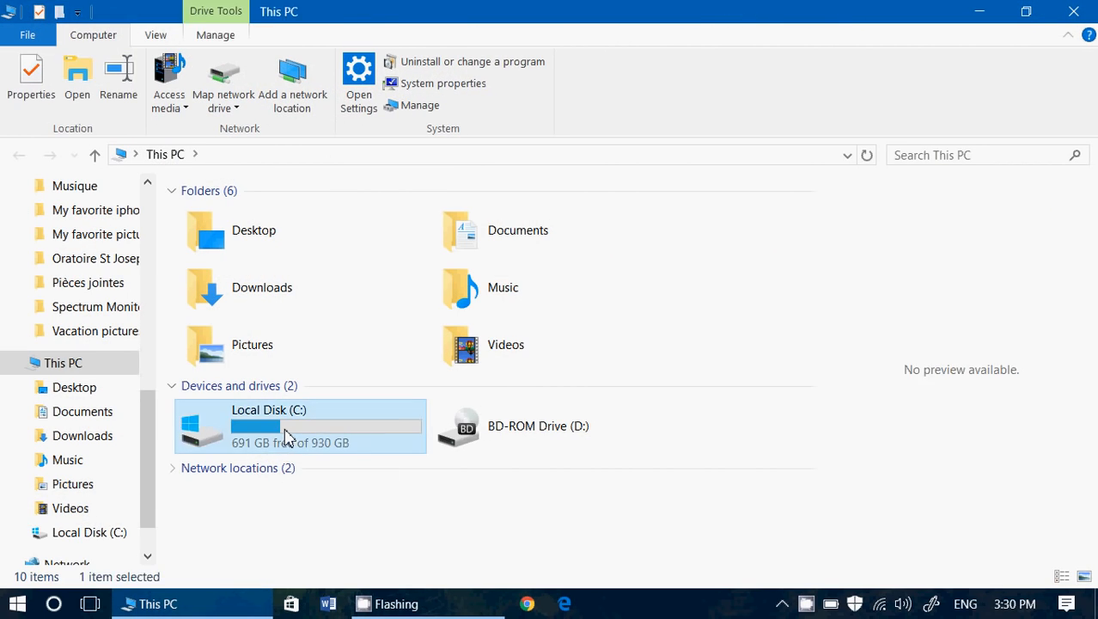
double_click(288, 424)
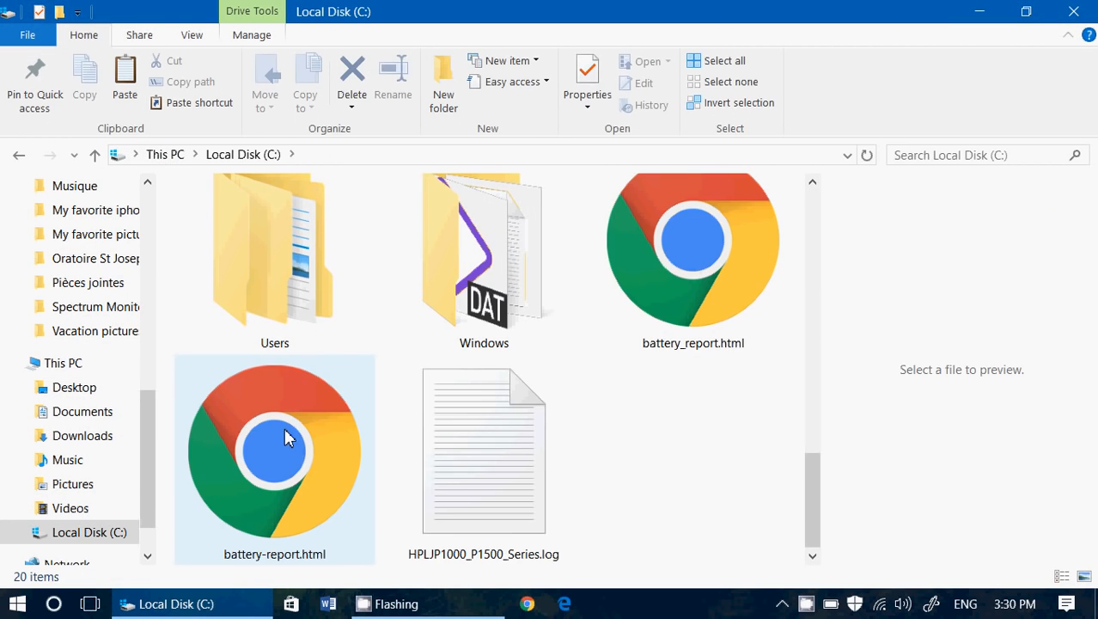
double_click(274, 258)
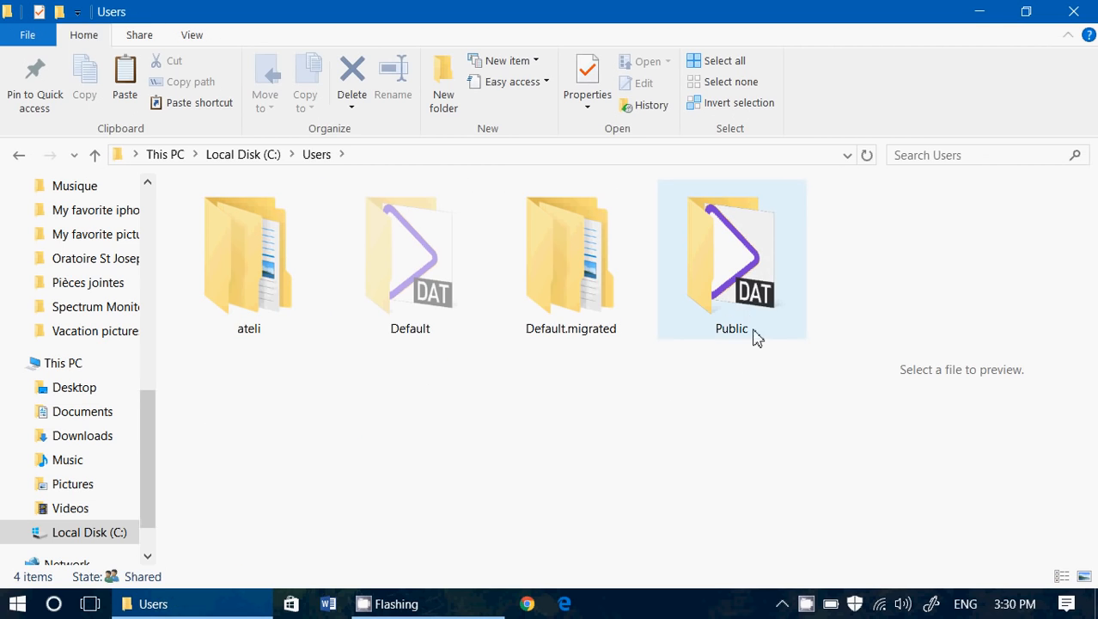
double_click(727, 258)
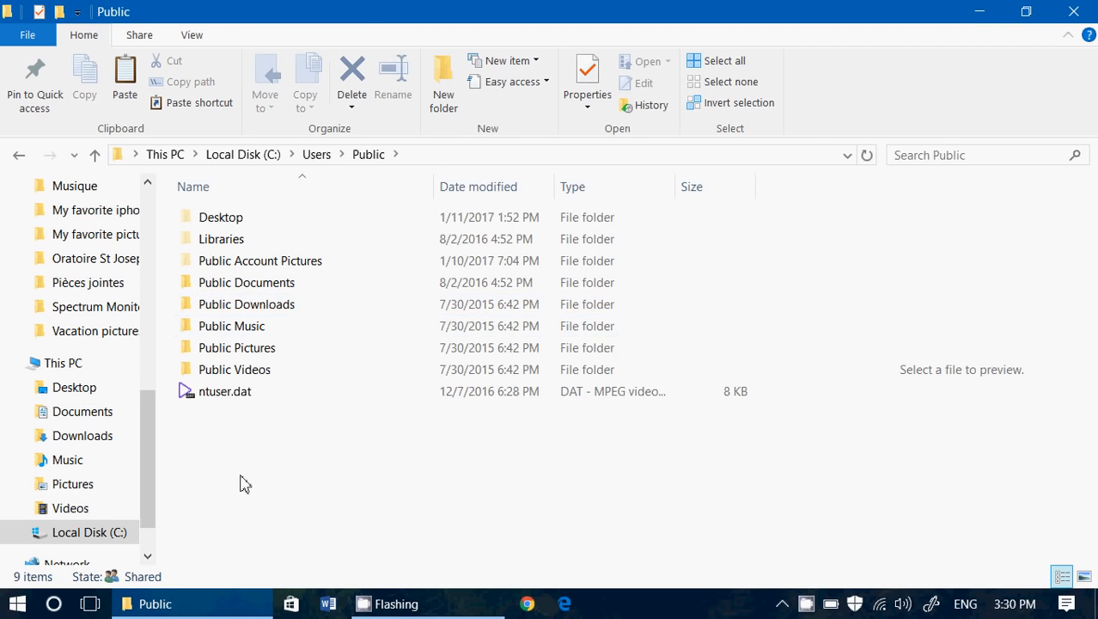
left_click(236, 347)
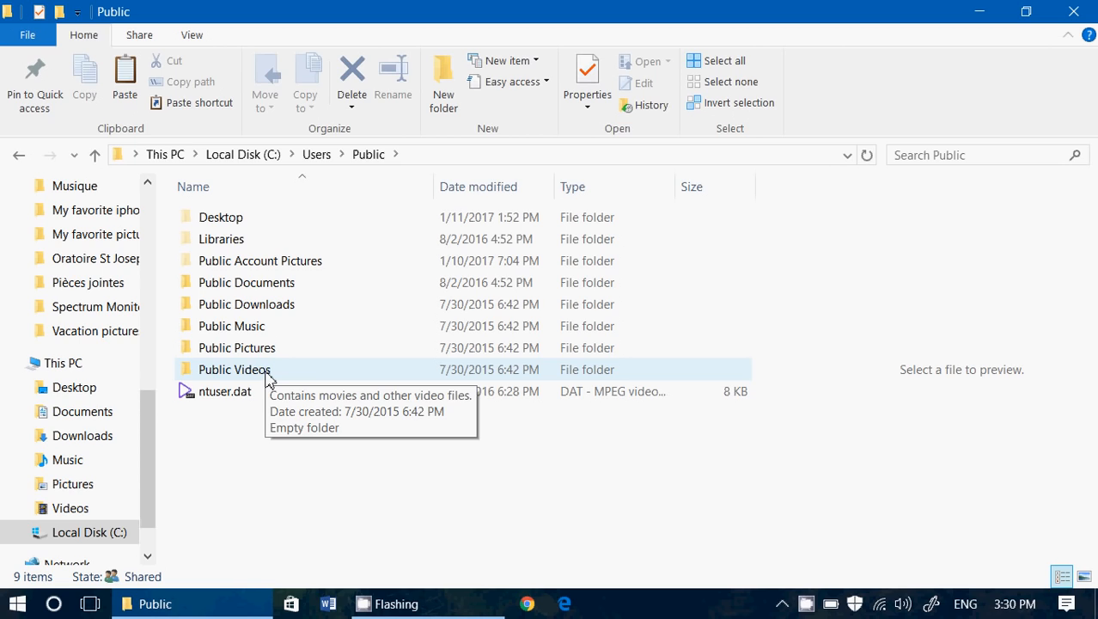
mouse_move(270, 380)
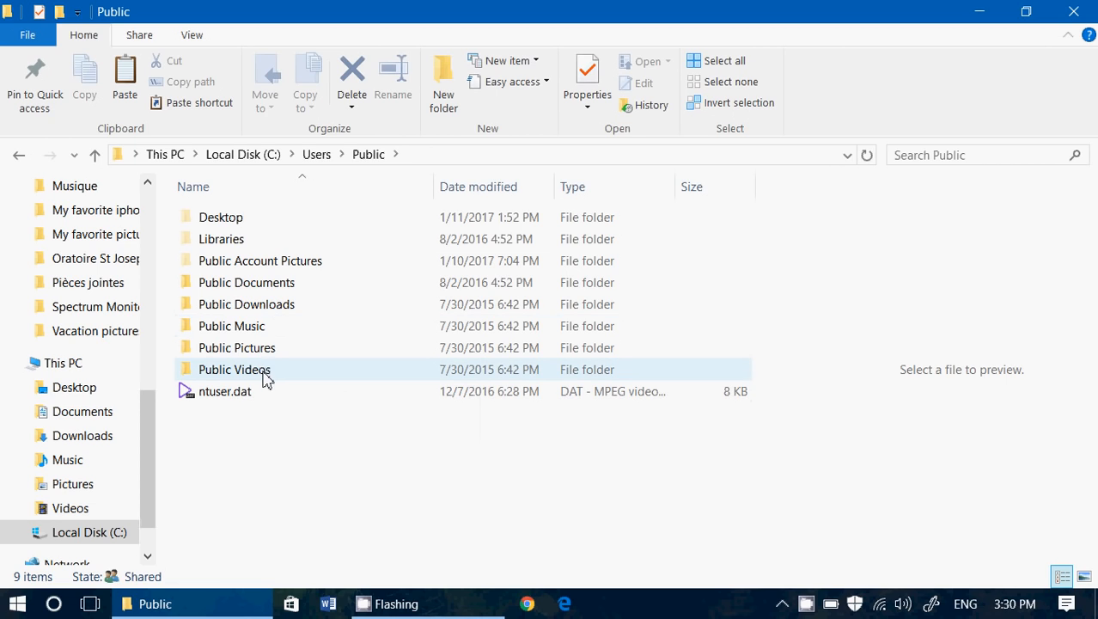
mouse_move(302, 378)
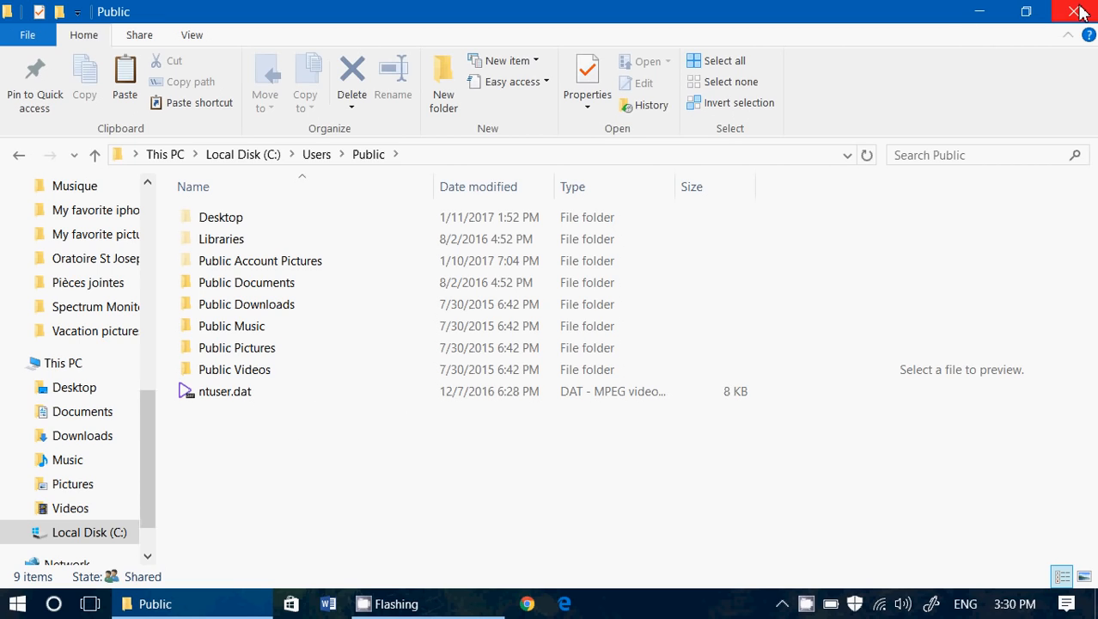
mouse_move(1077, 12)
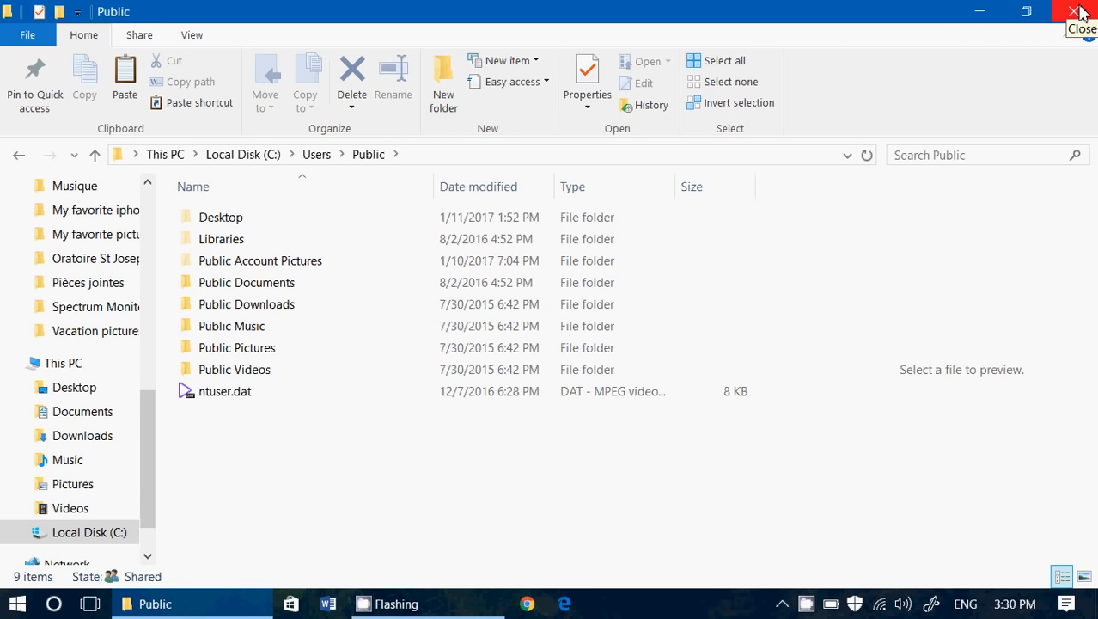
Close the local Public window and select INSIDERMACHINE under Network.
left_click(1076, 12)
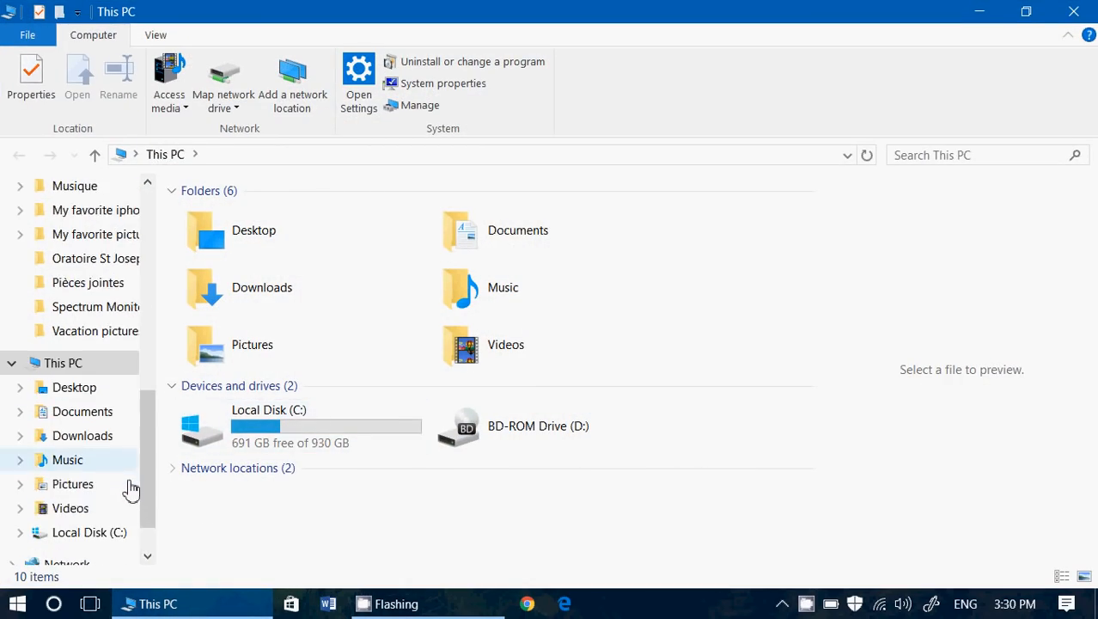
scroll("down", 3)
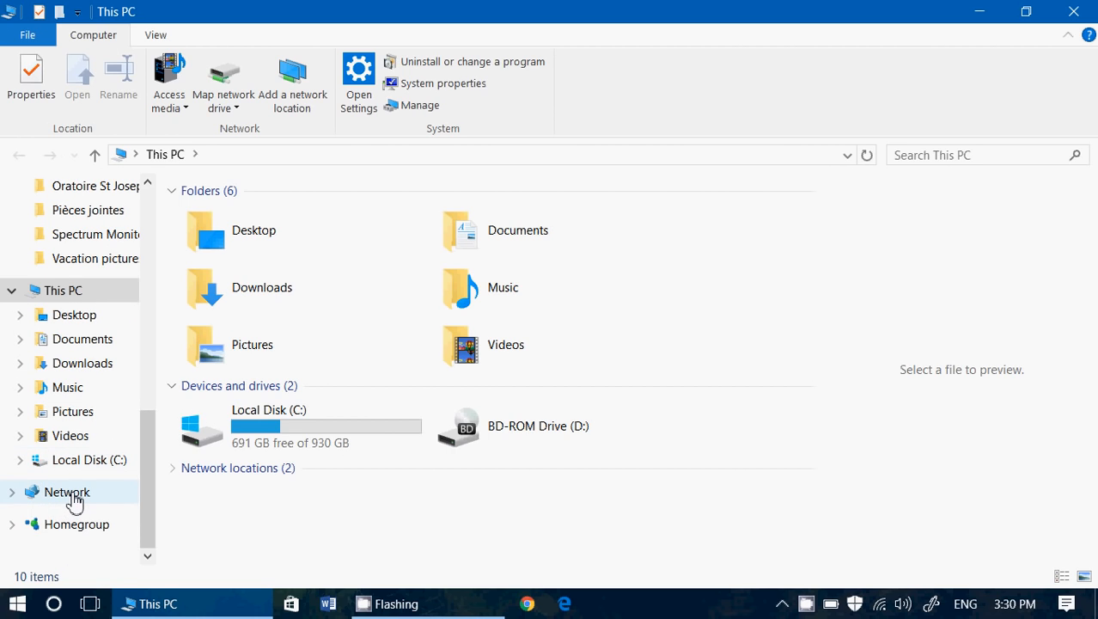
left_click(65, 492)
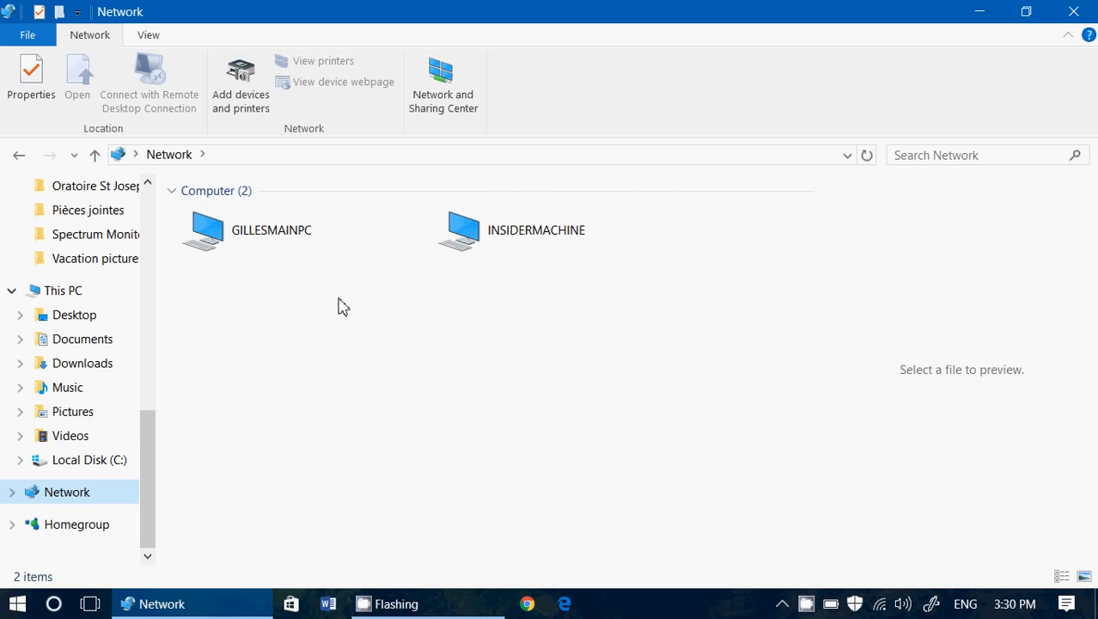
left_click(536, 229)
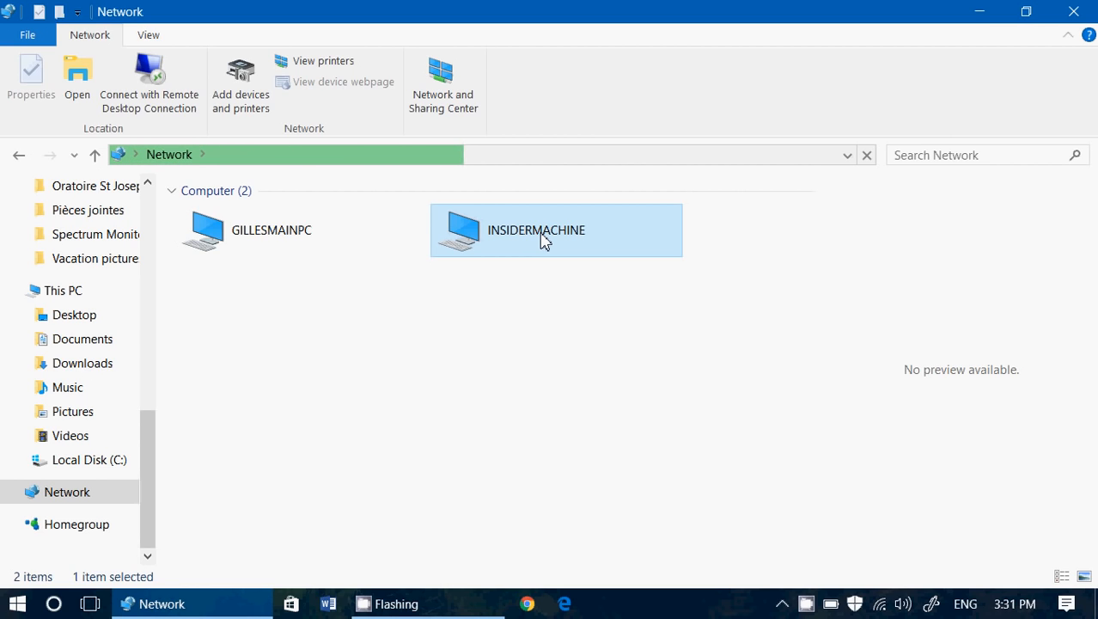
double_click(538, 230)
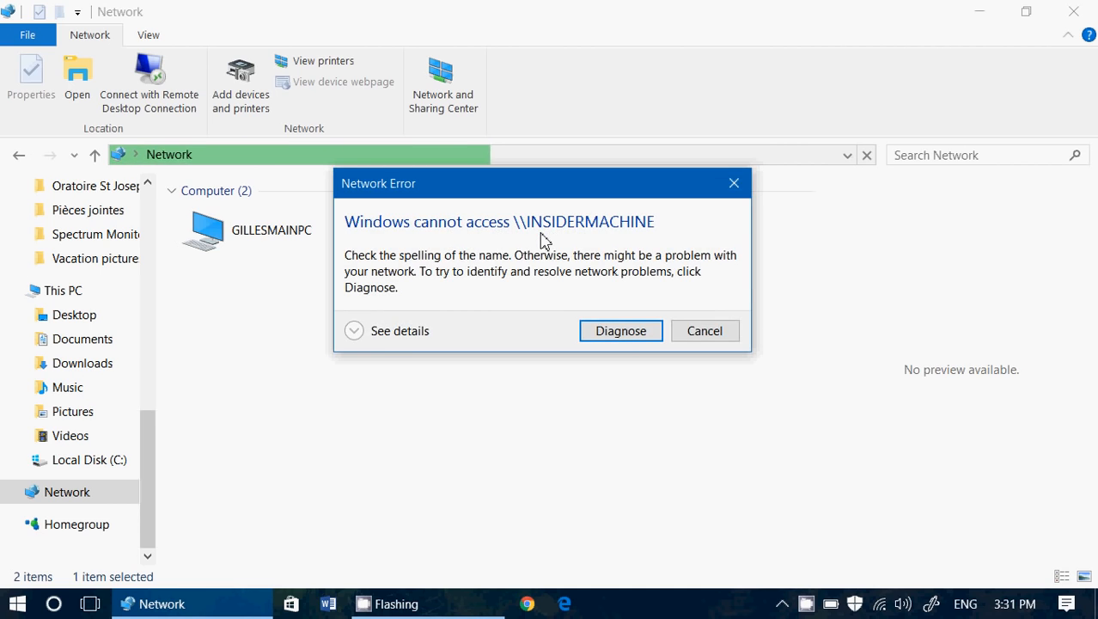
mouse_move(707, 331)
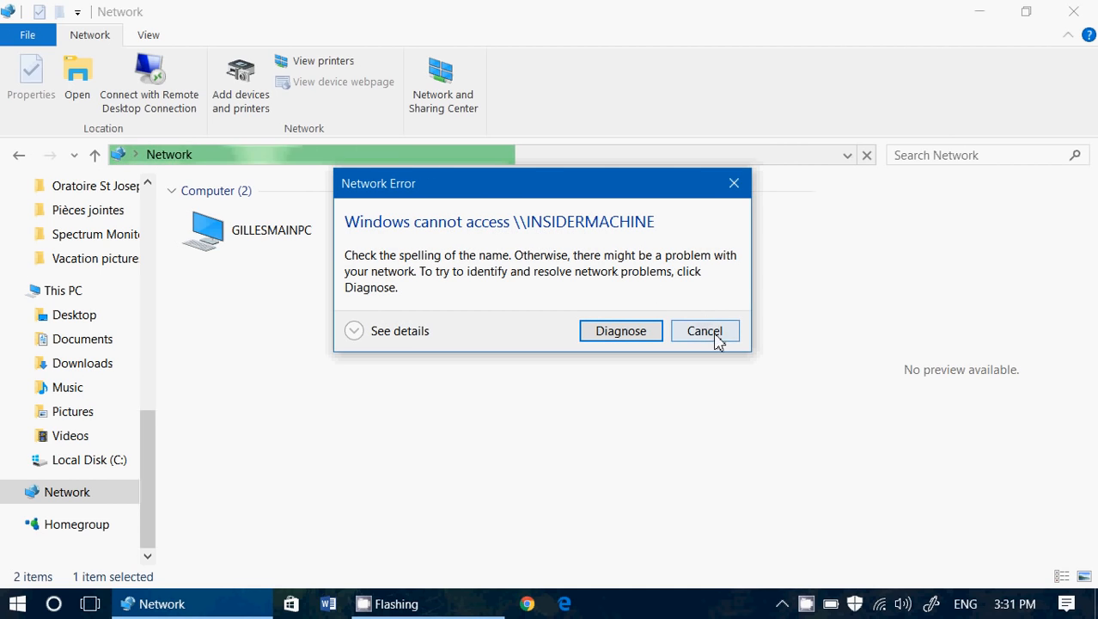
left_click(705, 330)
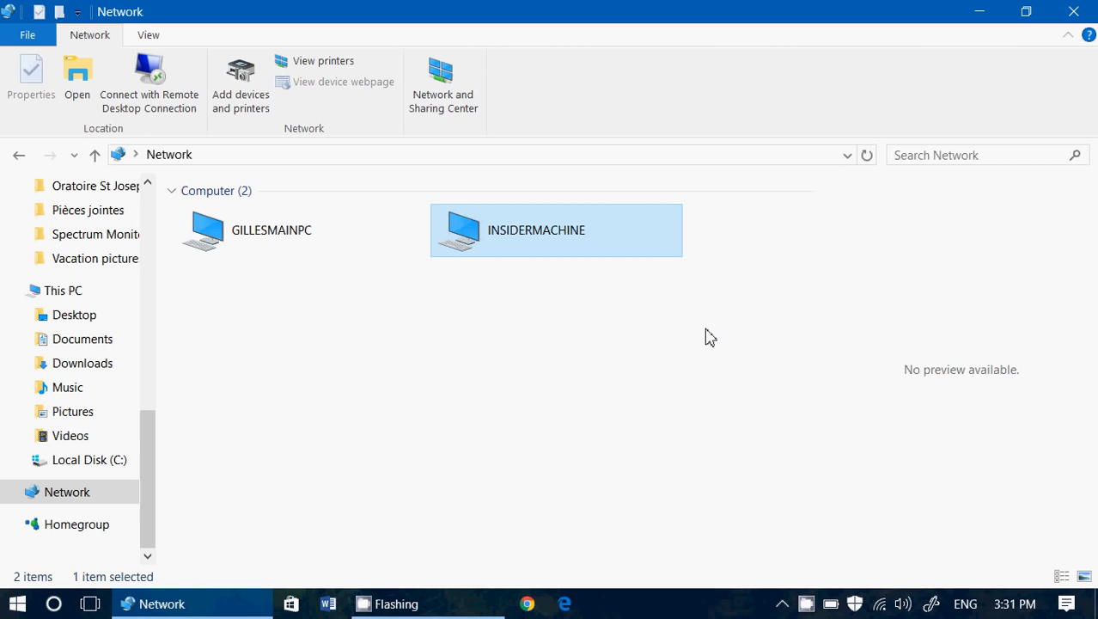
mouse_move(535, 237)
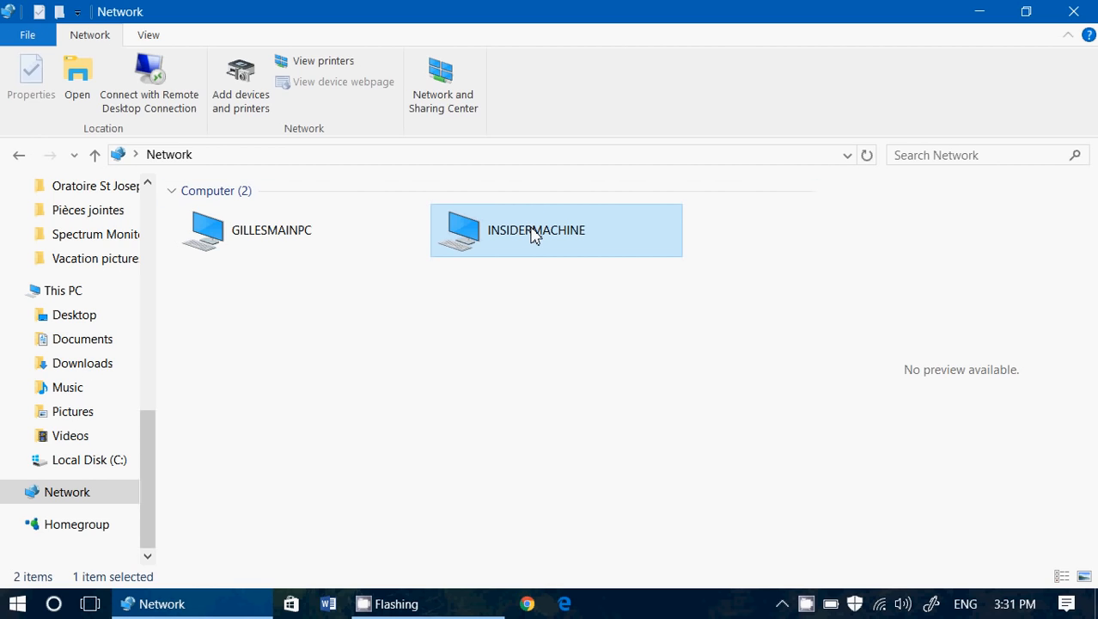
Open INSIDERMACHINE from the Network list, going back once and reopening it to reach Users.
double_click(538, 229)
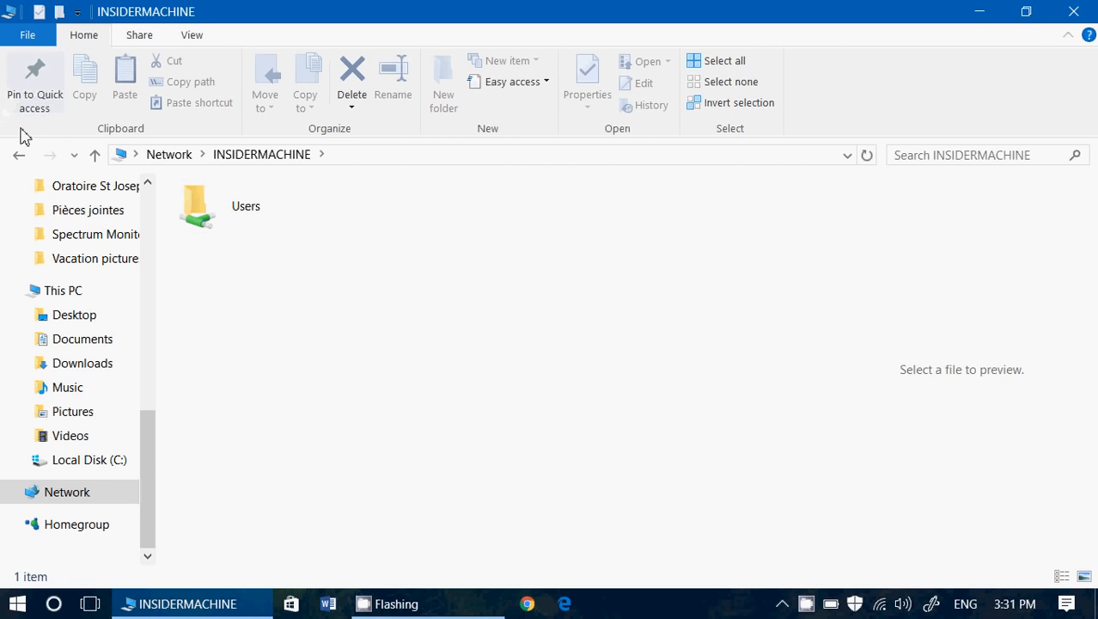
left_click(168, 154)
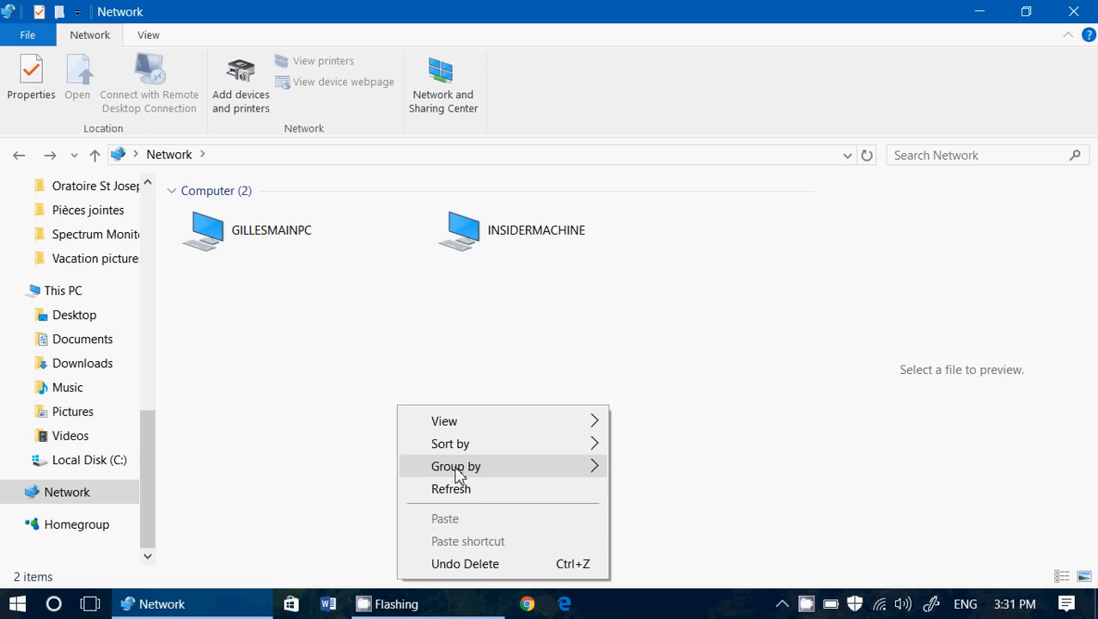
left_click(536, 232)
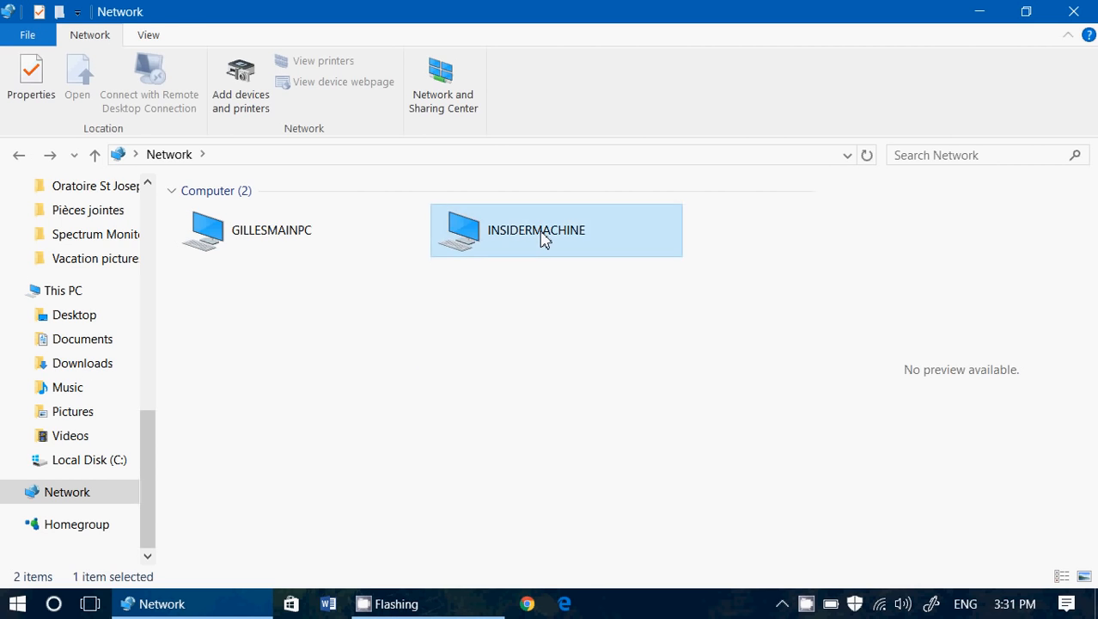
double_click(538, 229)
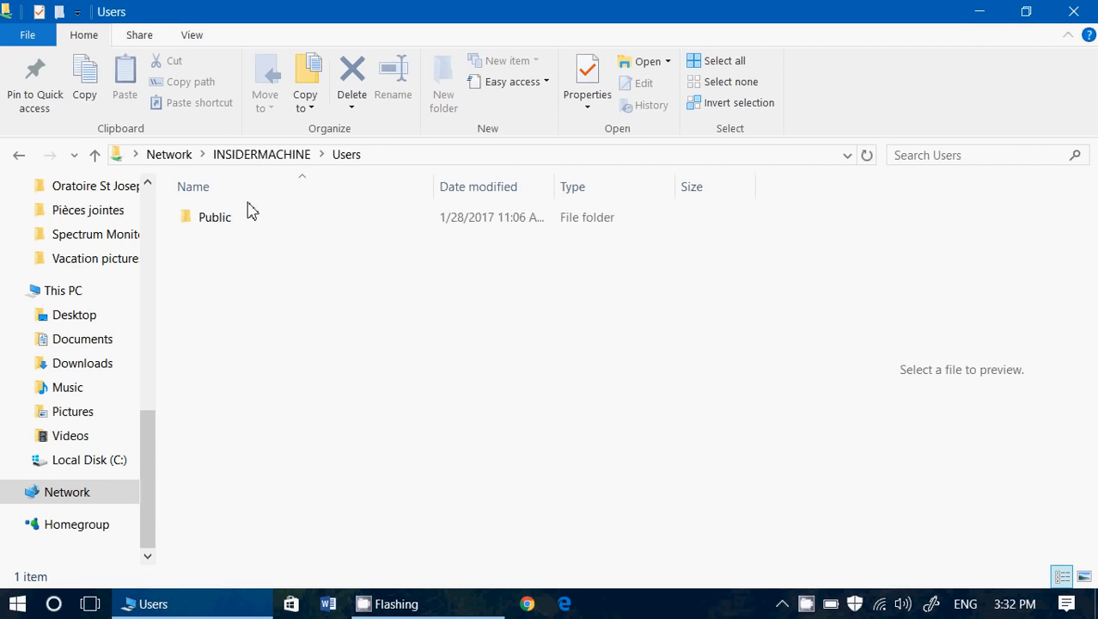
Open Public > Public Videos on INSIDERMACHINE and select the Ebook Epub demonstration .avi video.
double_click(214, 216)
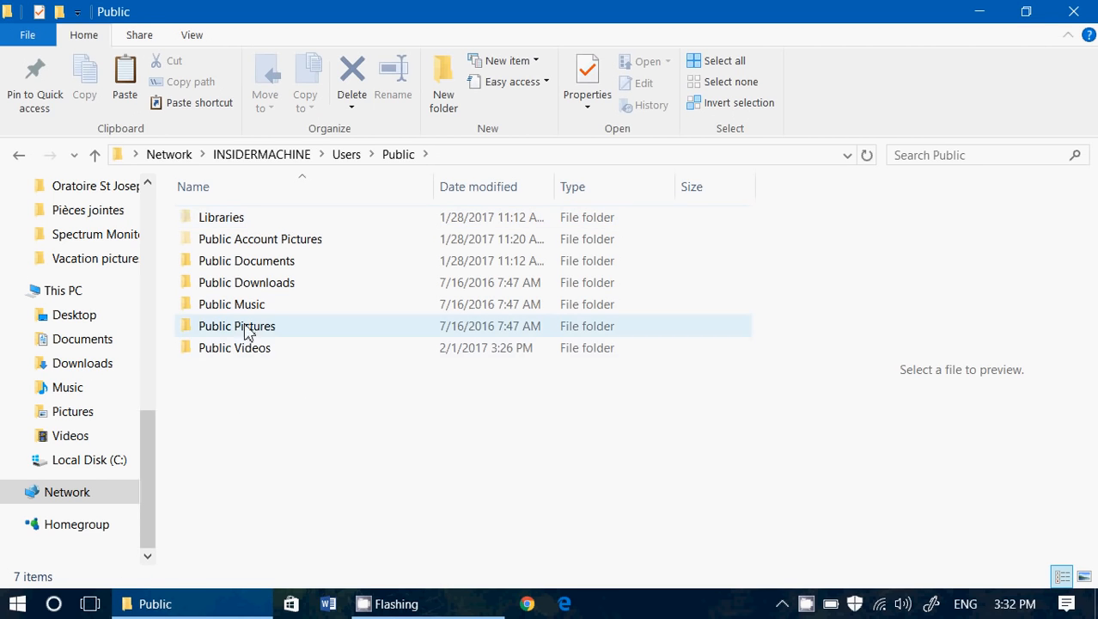
double_click(237, 326)
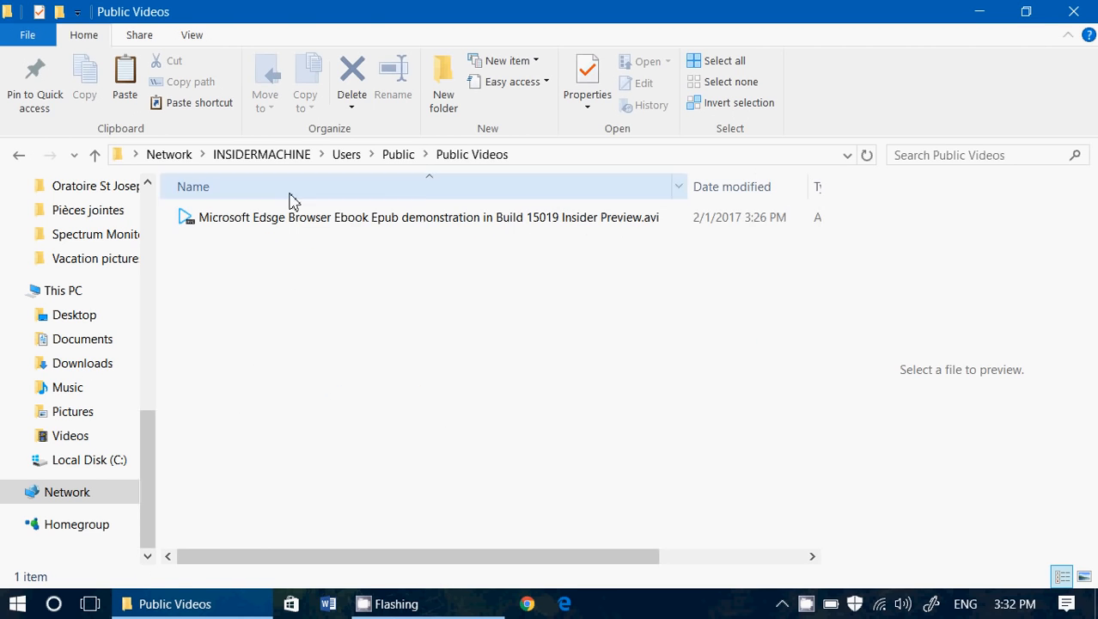
left_click(307, 230)
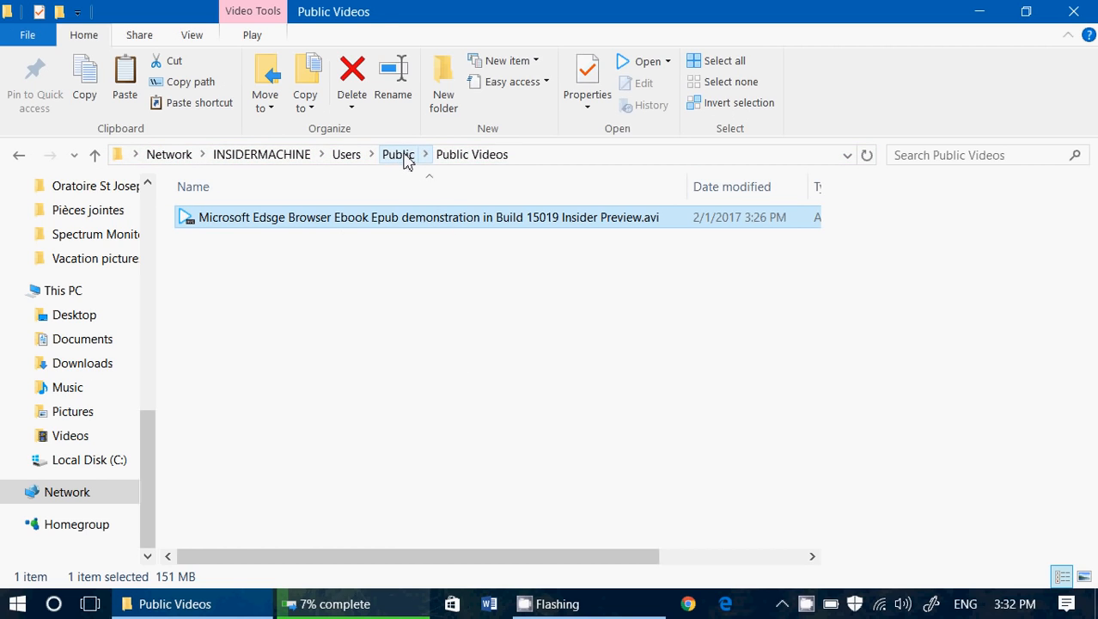
Return to INSIDERMACHINE's Public folder, close the window and move the copy progress dialog aside.
left_click(398, 154)
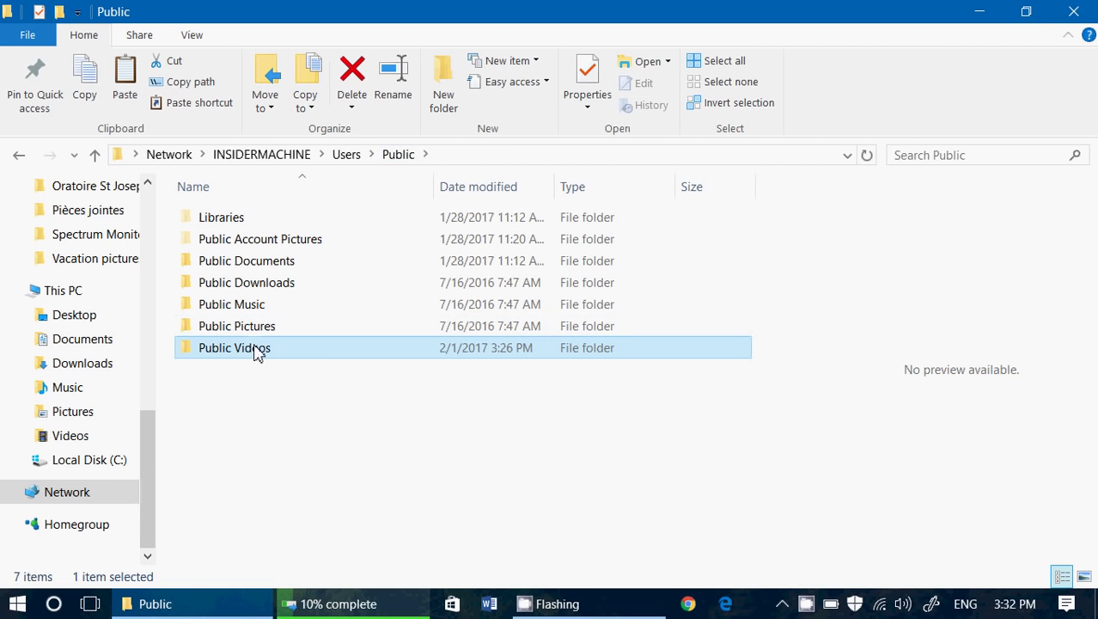
right_click(234, 347)
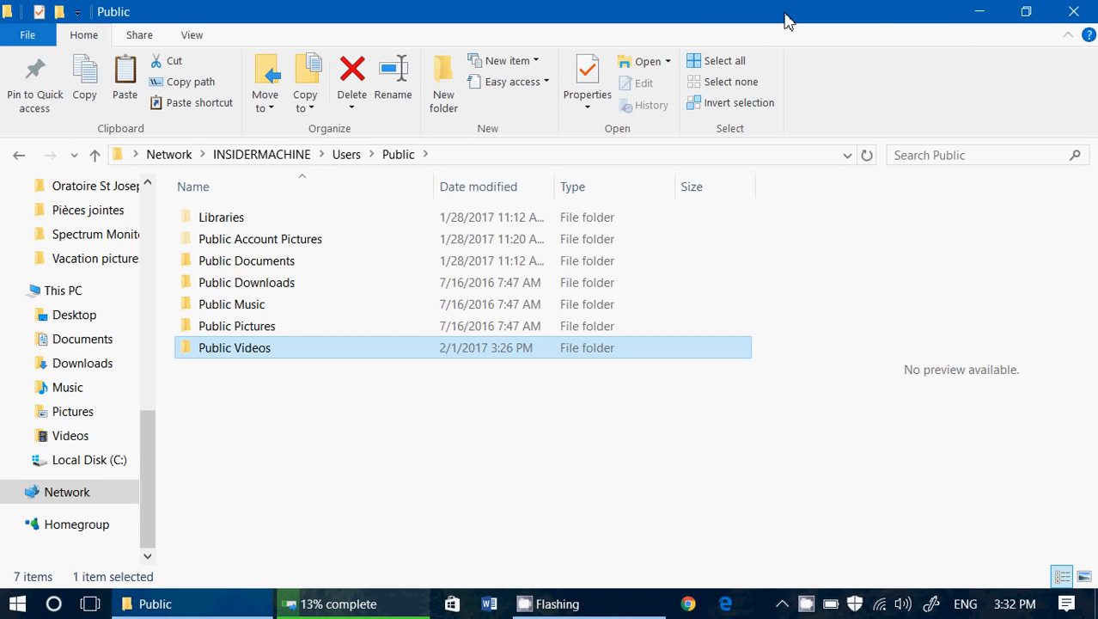
mouse_move(503, 481)
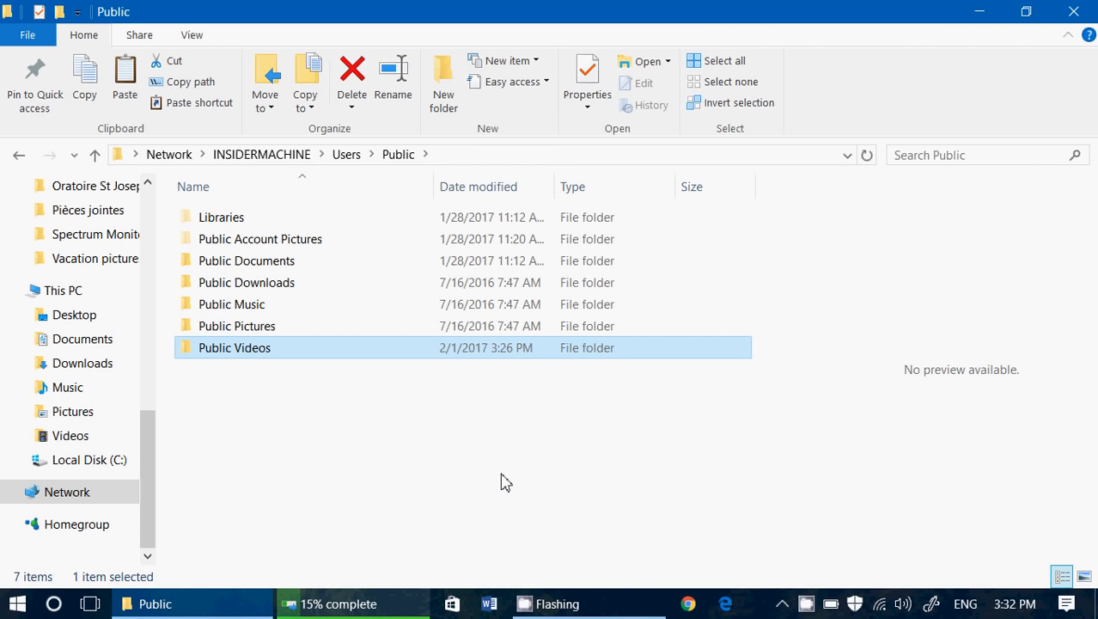
mouse_move(602, 190)
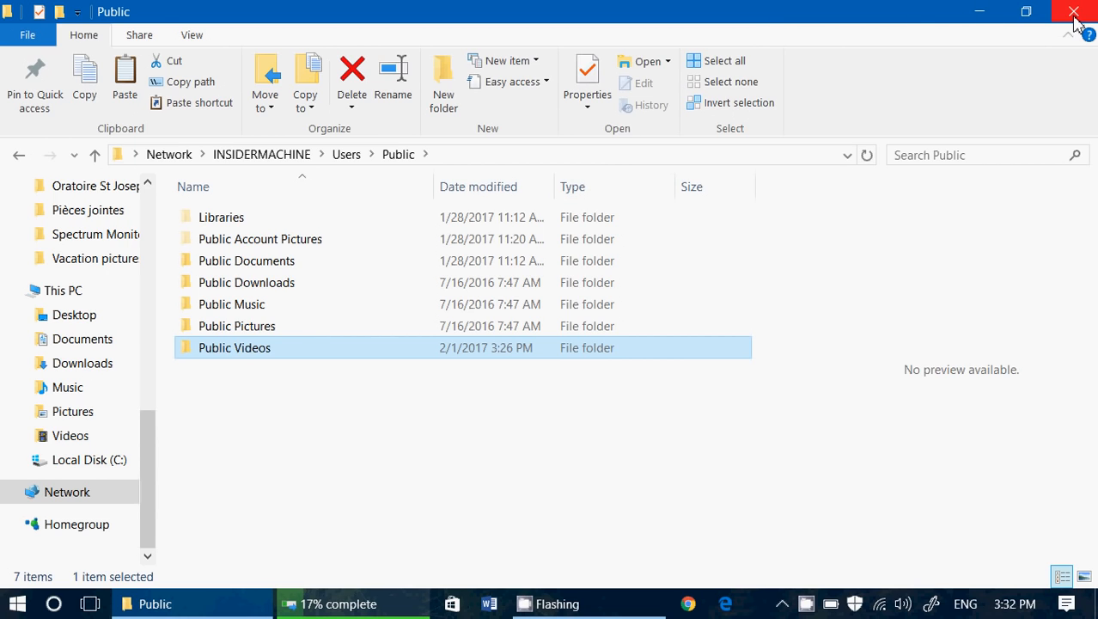
left_click(1072, 11)
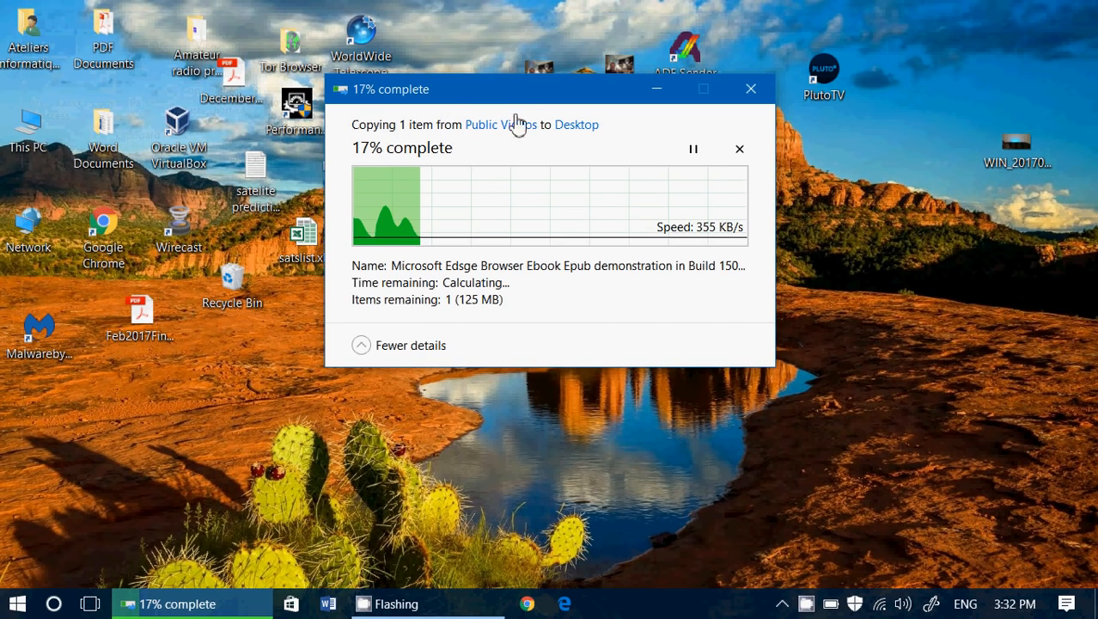
left_click_drag(516, 89, 632, 229)
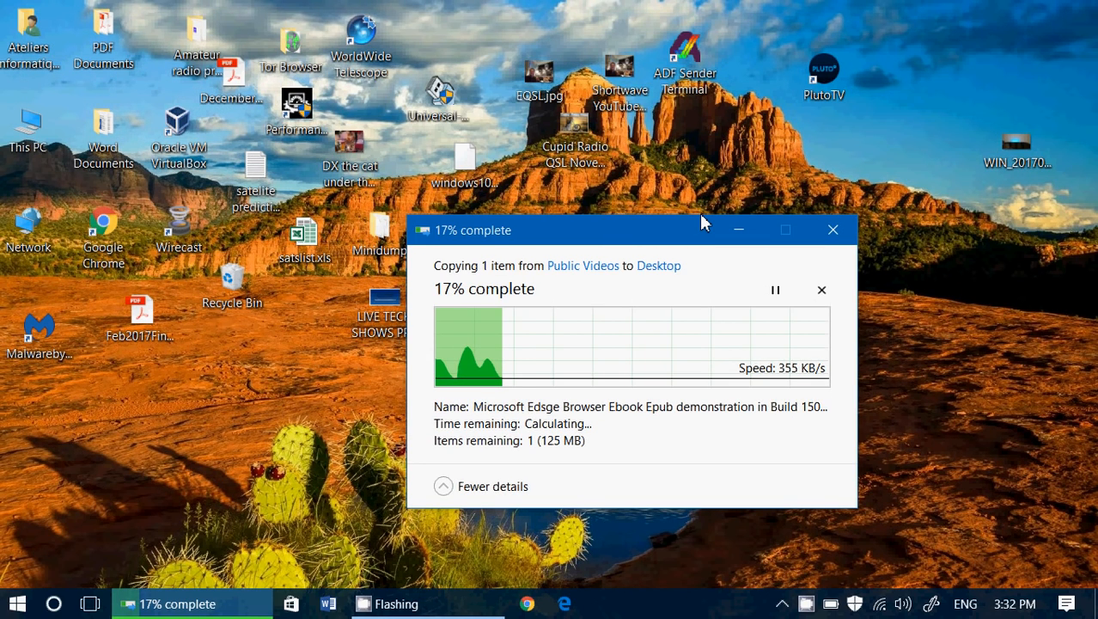